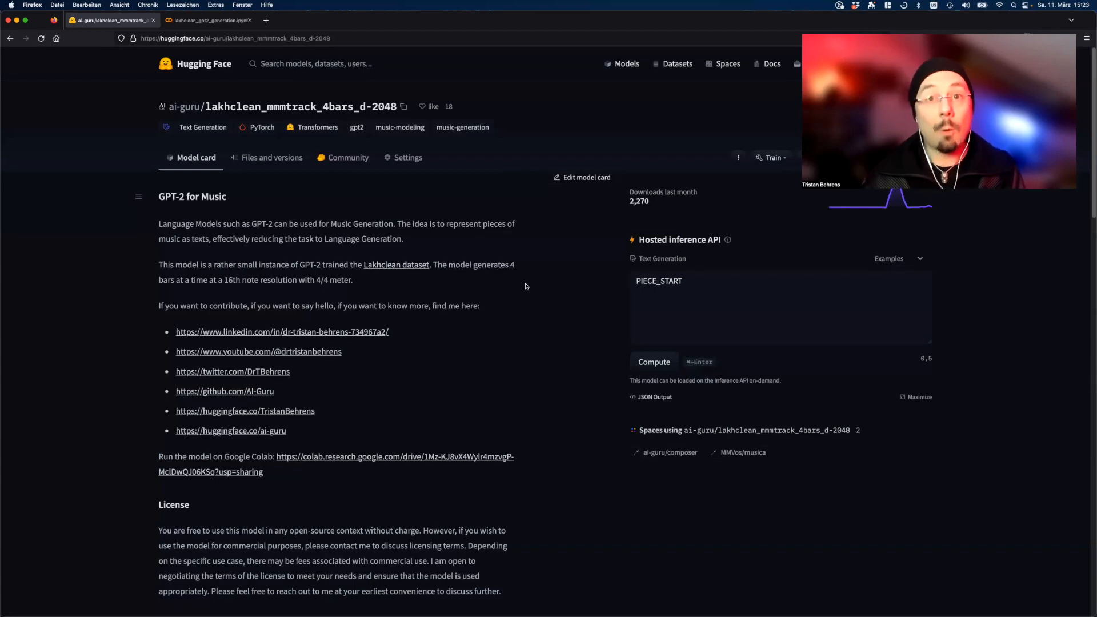
mouse_move(319, 337)
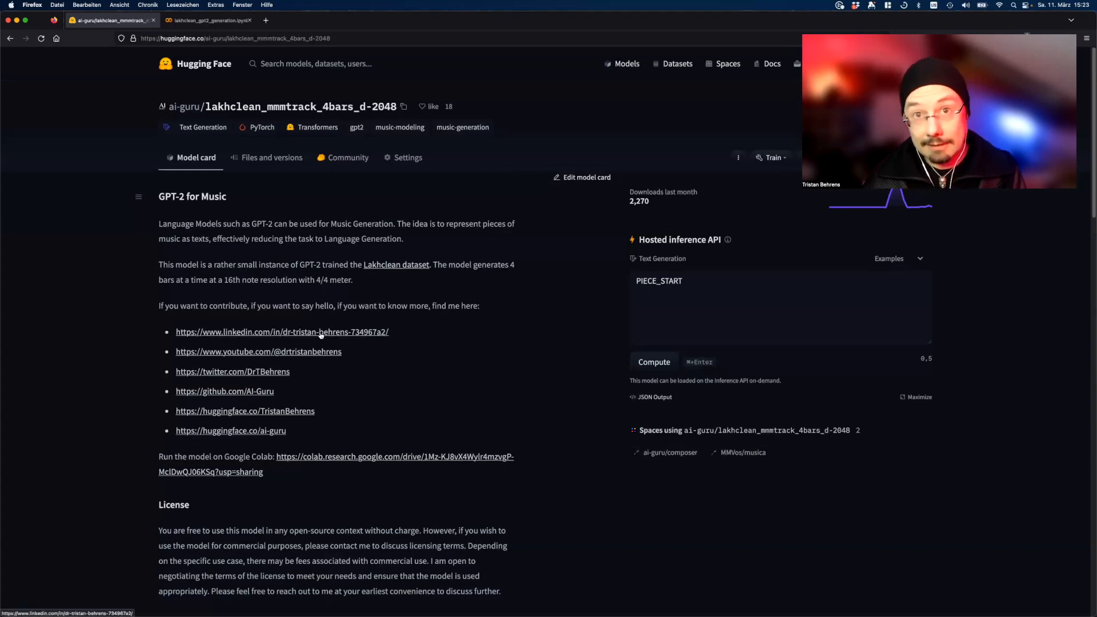
mouse_move(302, 351)
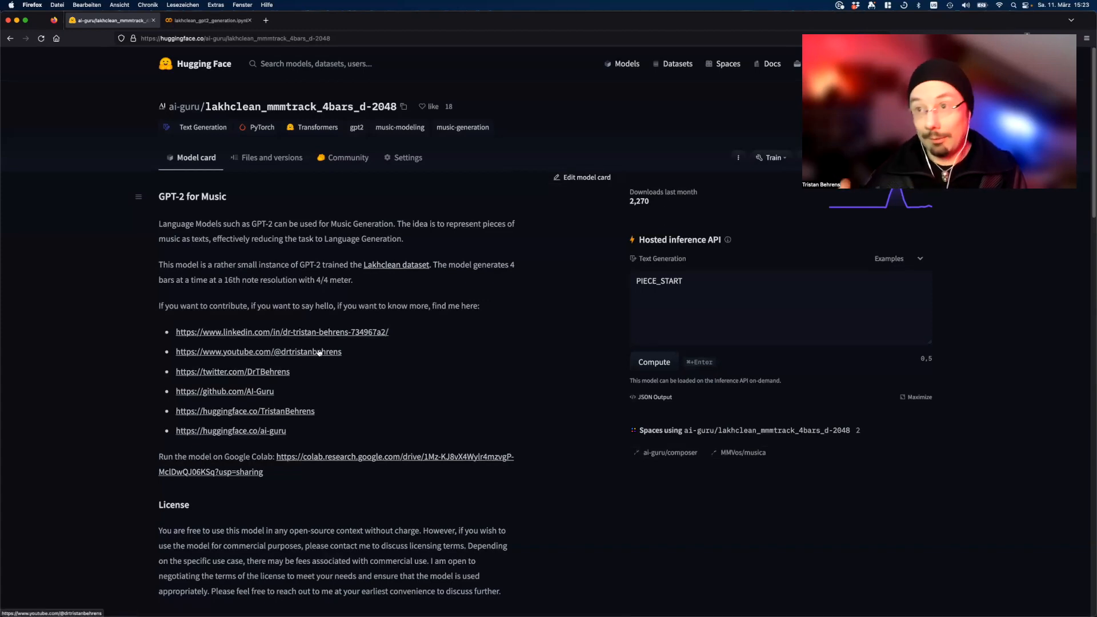
mouse_move(314, 363)
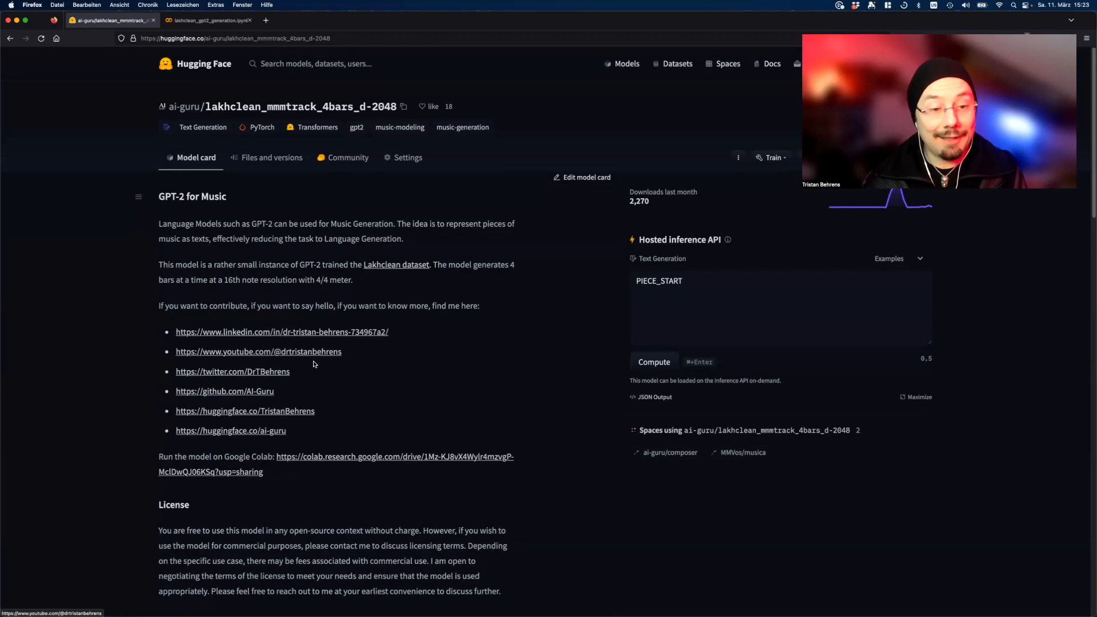
mouse_move(278, 386)
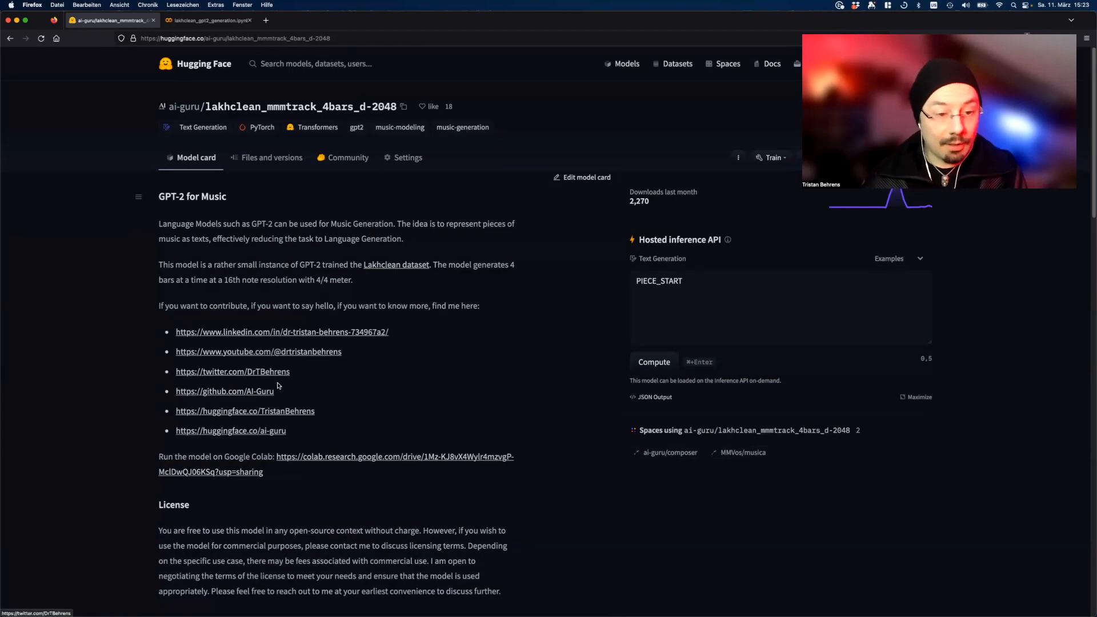
mouse_move(303, 437)
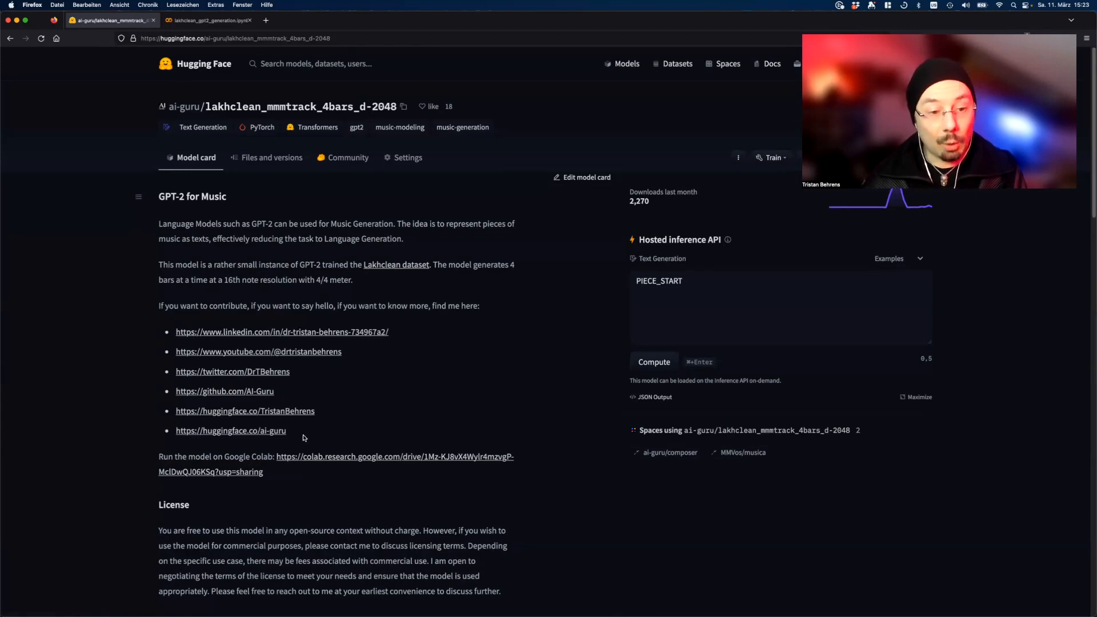
mouse_move(327, 429)
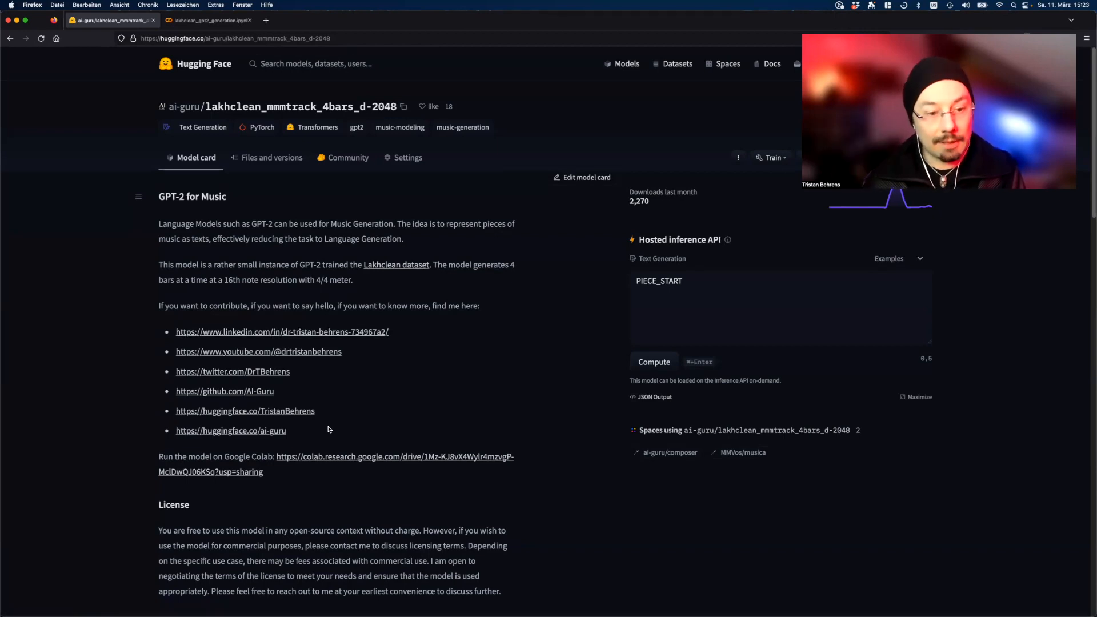
mouse_move(309, 456)
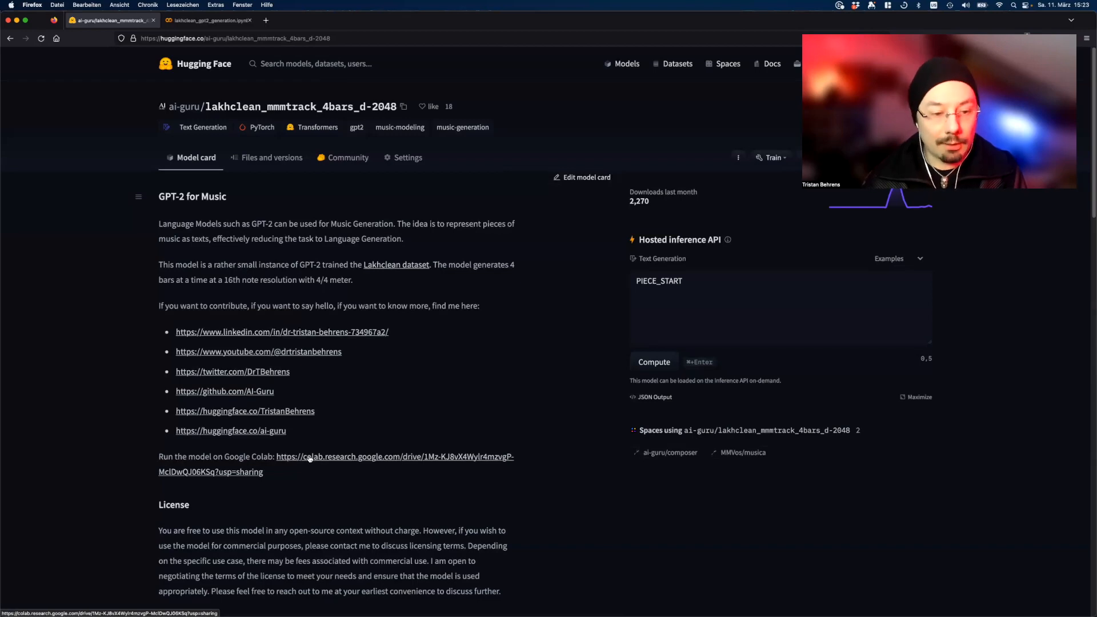
mouse_move(308, 476)
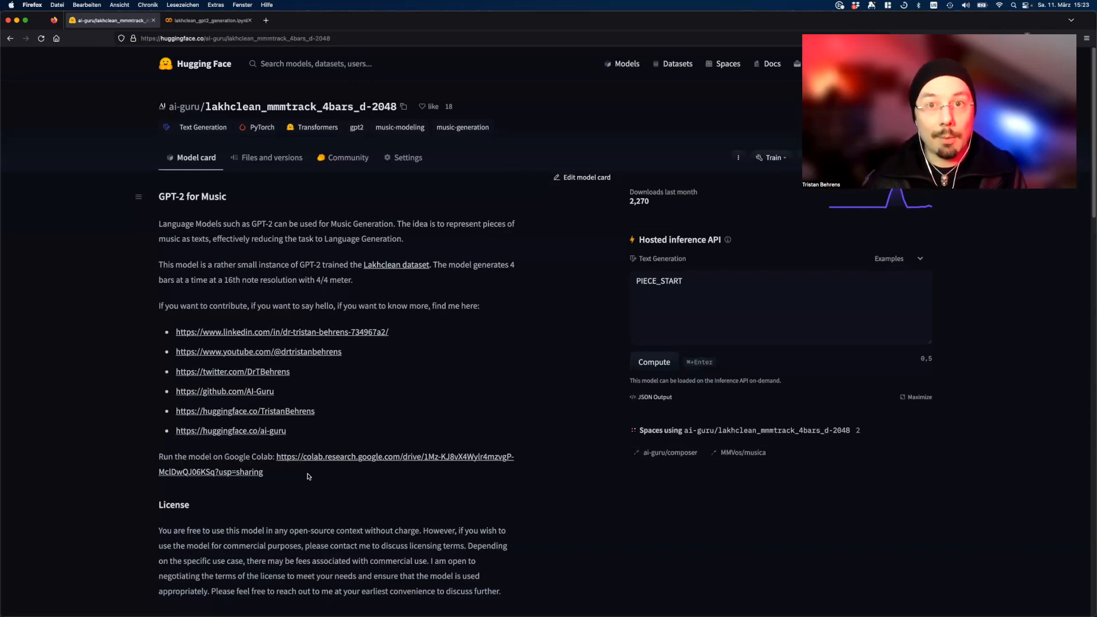
- Scroll the model card past the links to the License, Model description, Model family and Lakhclean sections
scroll(down, 3)
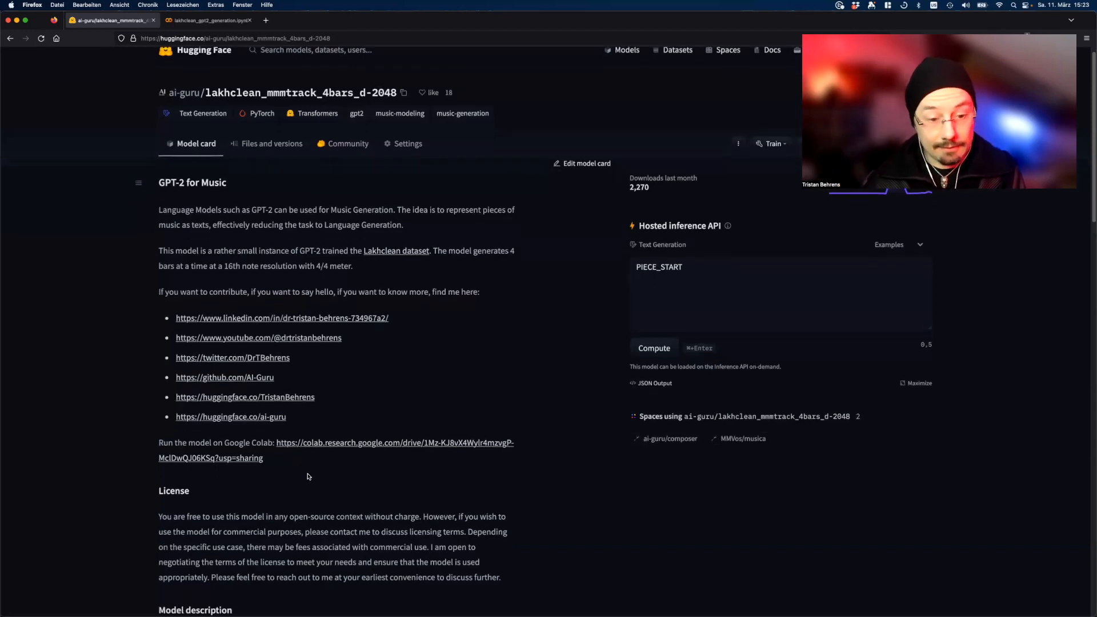
scroll(down, 3)
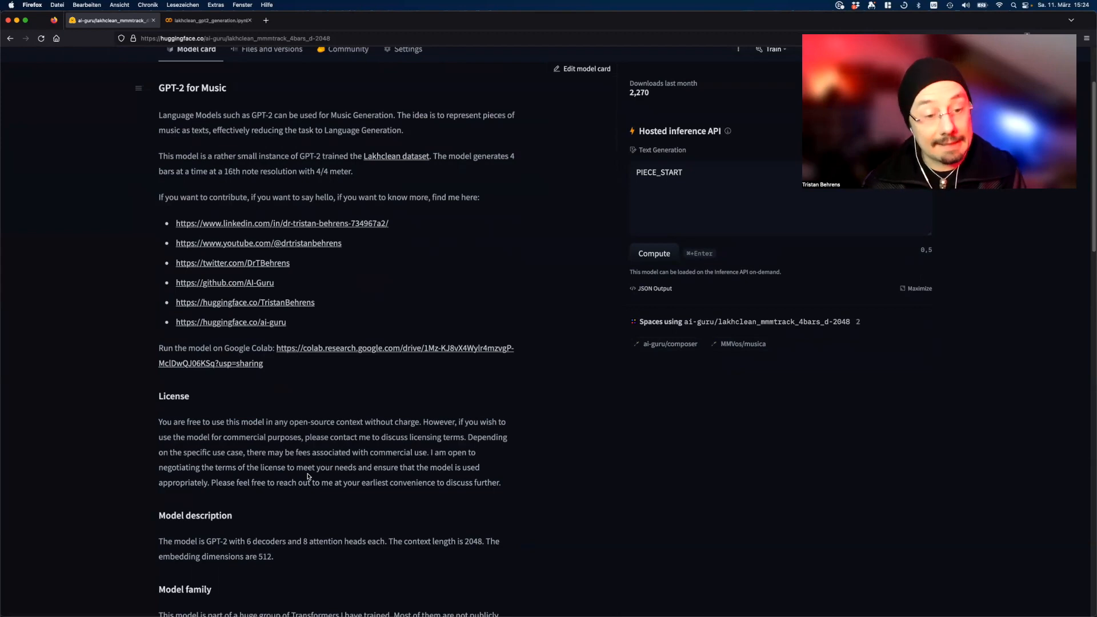
scroll(down, 3)
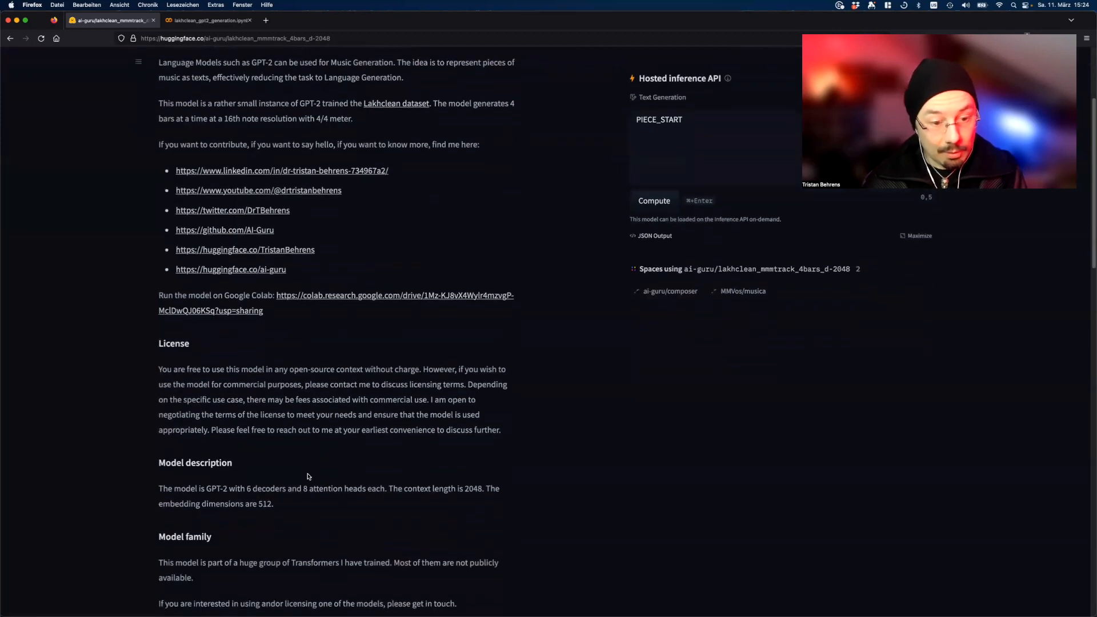
scroll(down, 3)
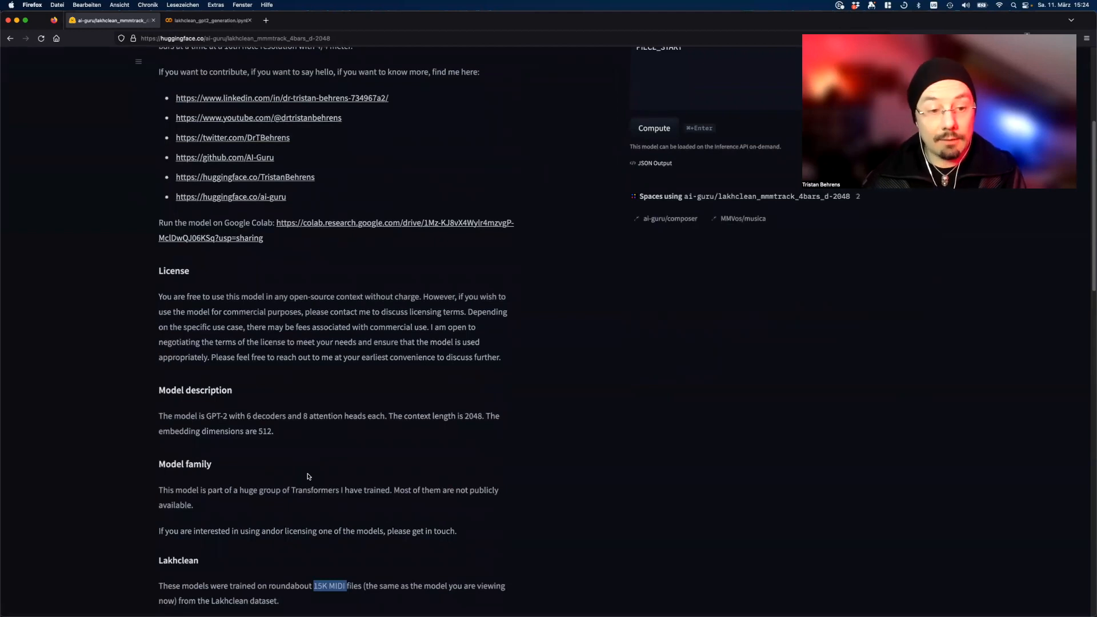
scroll(down, 3)
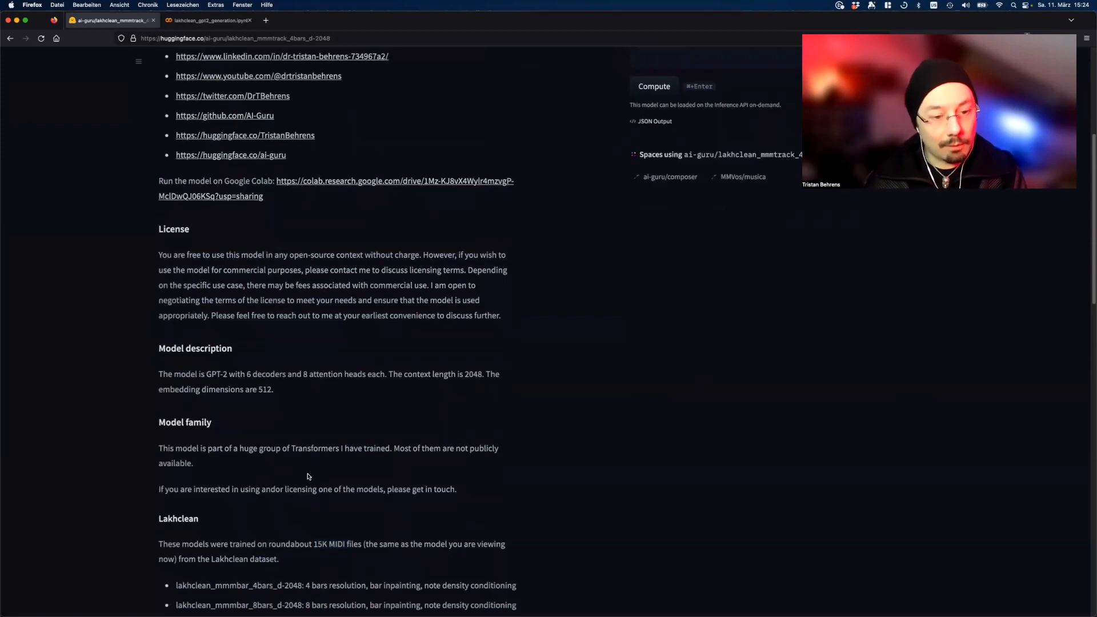
- Scroll through the Lakhclean variants, select this model's description line, and reach the Lakhfull section
scroll(down, 3)
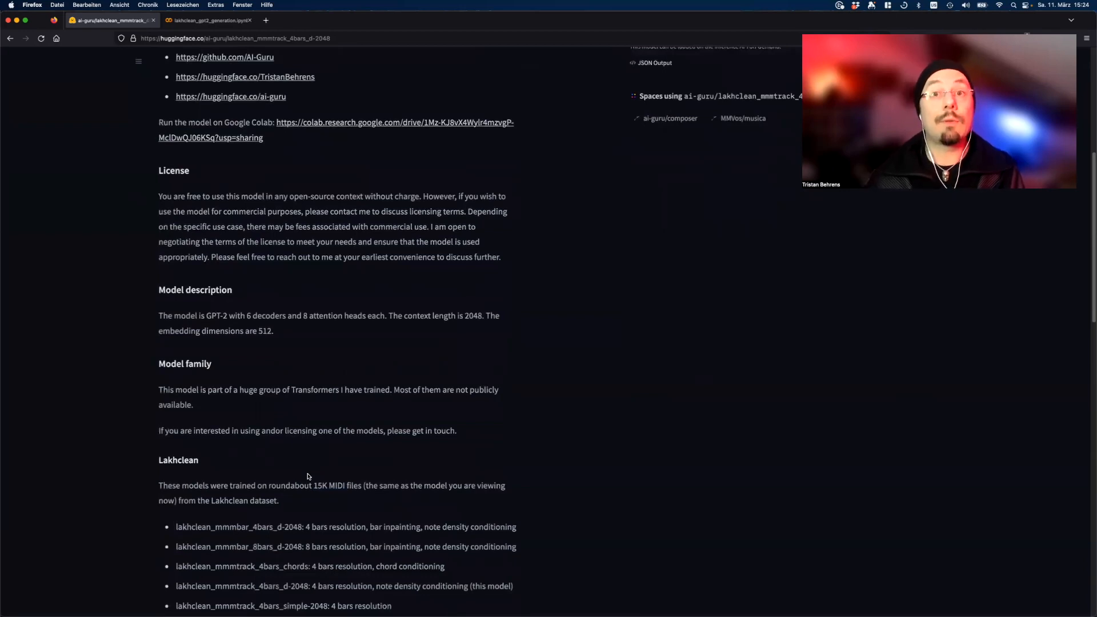
mouse_move(350, 471)
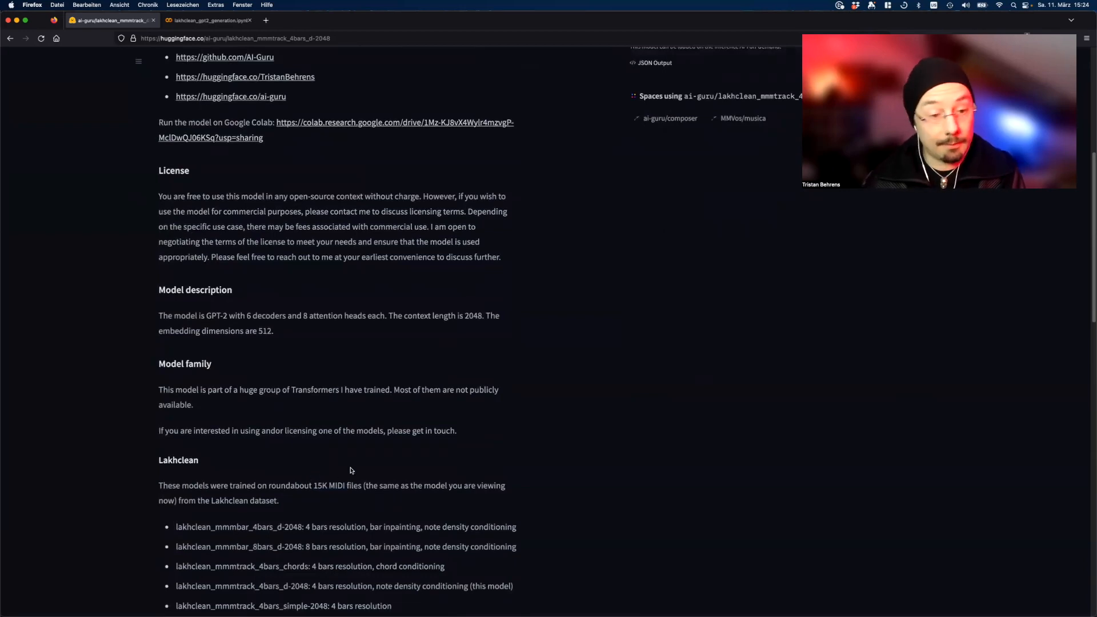
scroll(down, 3)
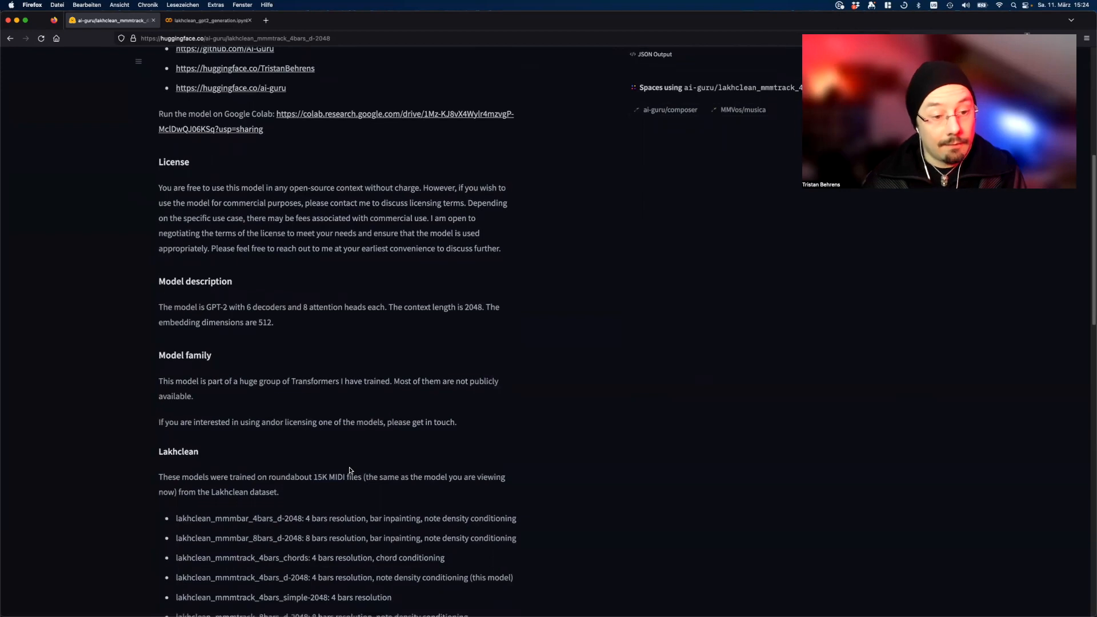
scroll(down, 3)
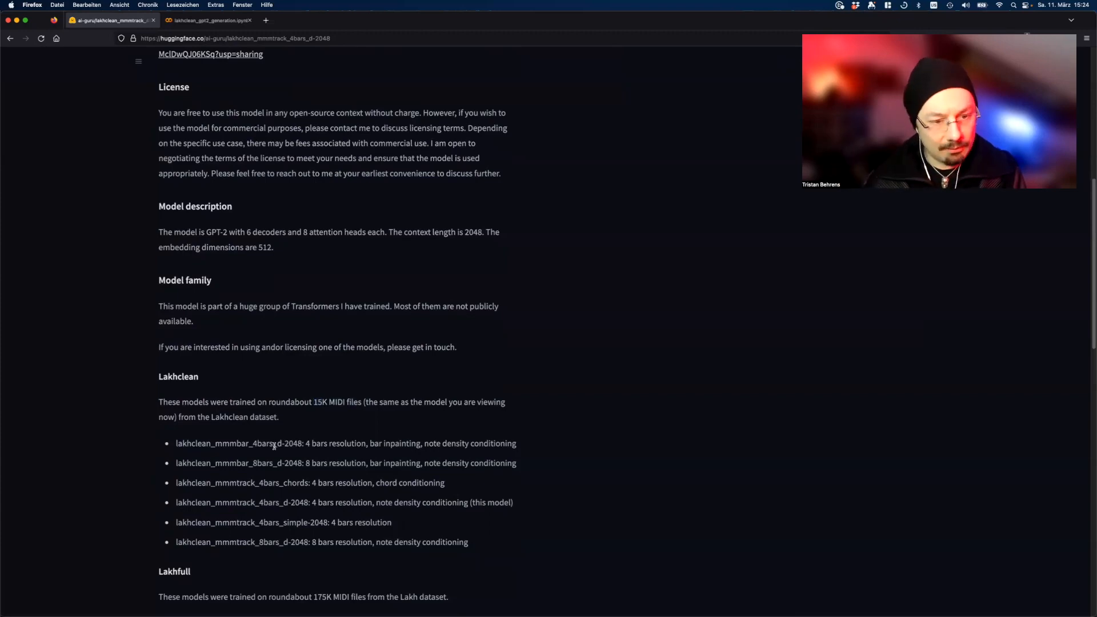
mouse_move(265, 458)
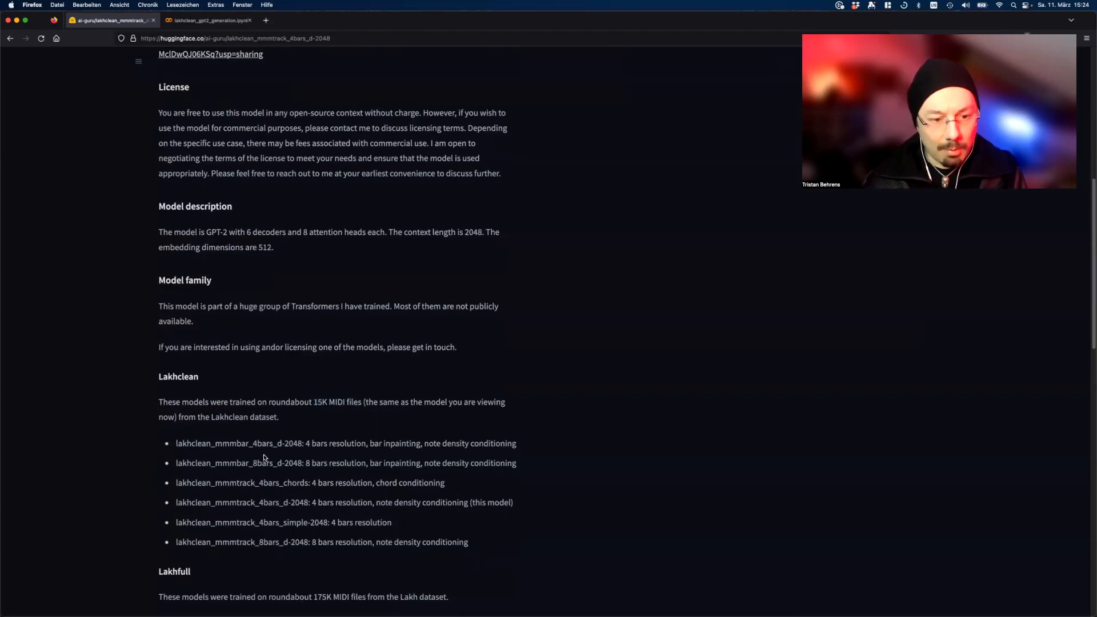
mouse_move(266, 533)
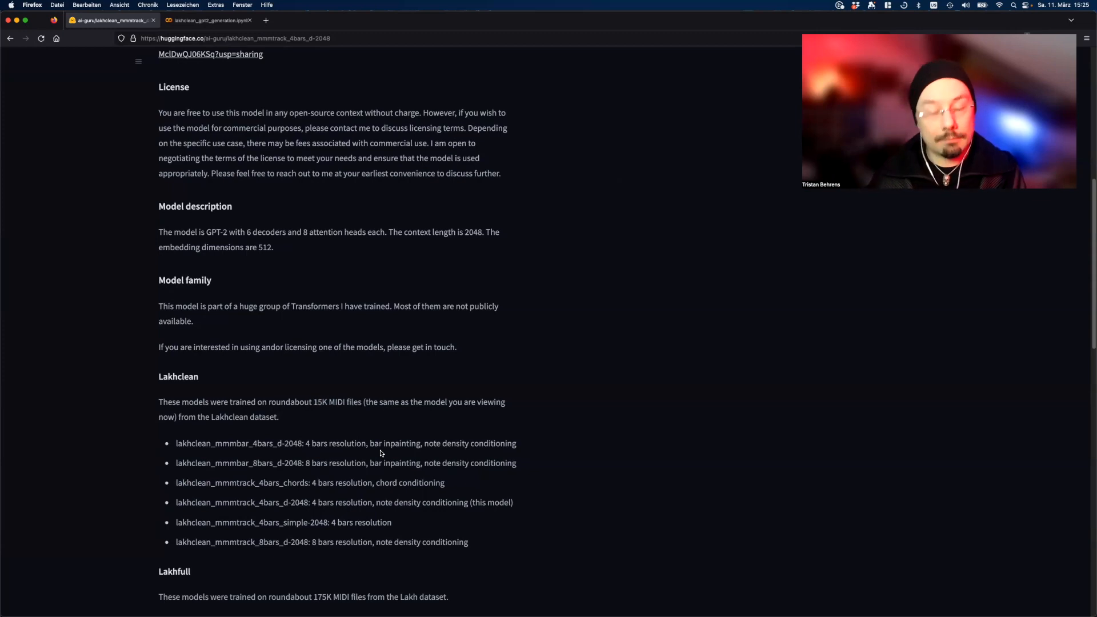
mouse_move(275, 477)
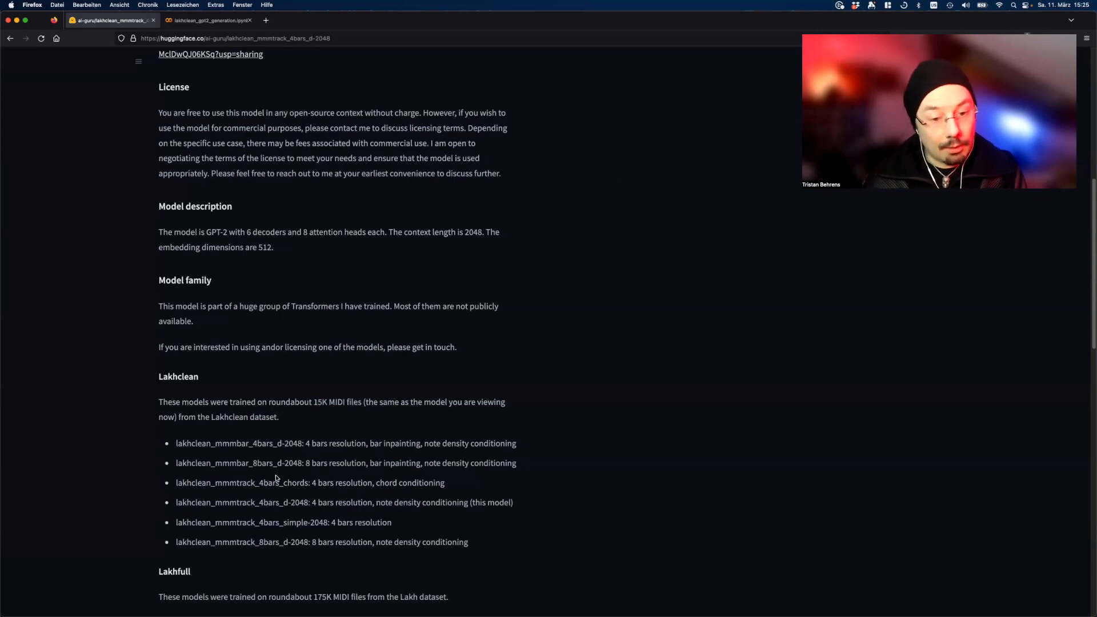
double_click(292, 483)
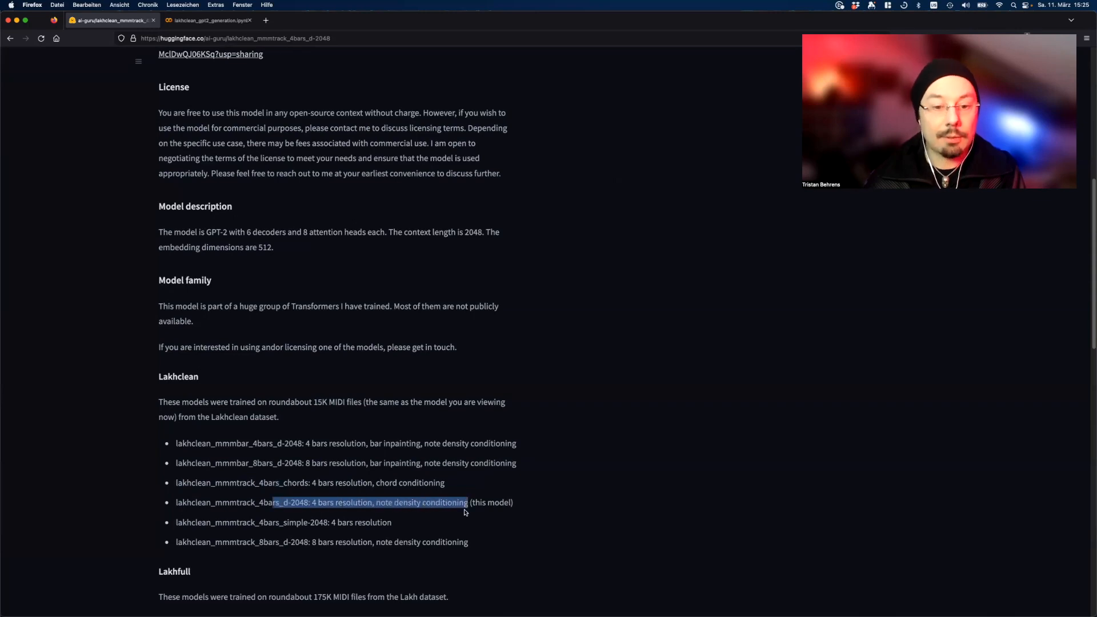
scroll(down, 3)
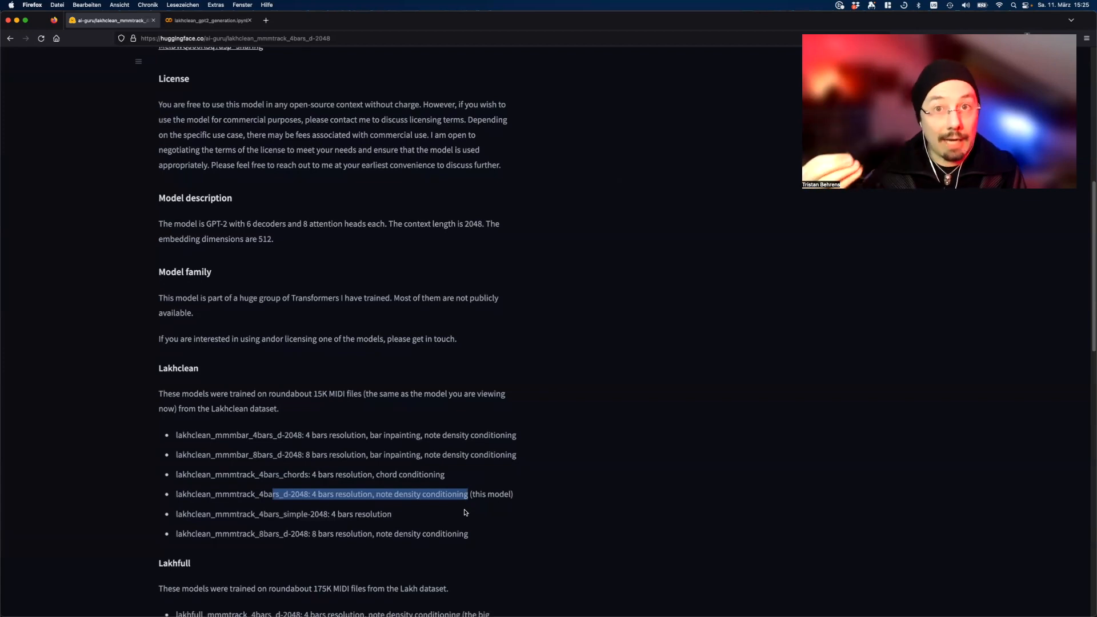
mouse_move(462, 514)
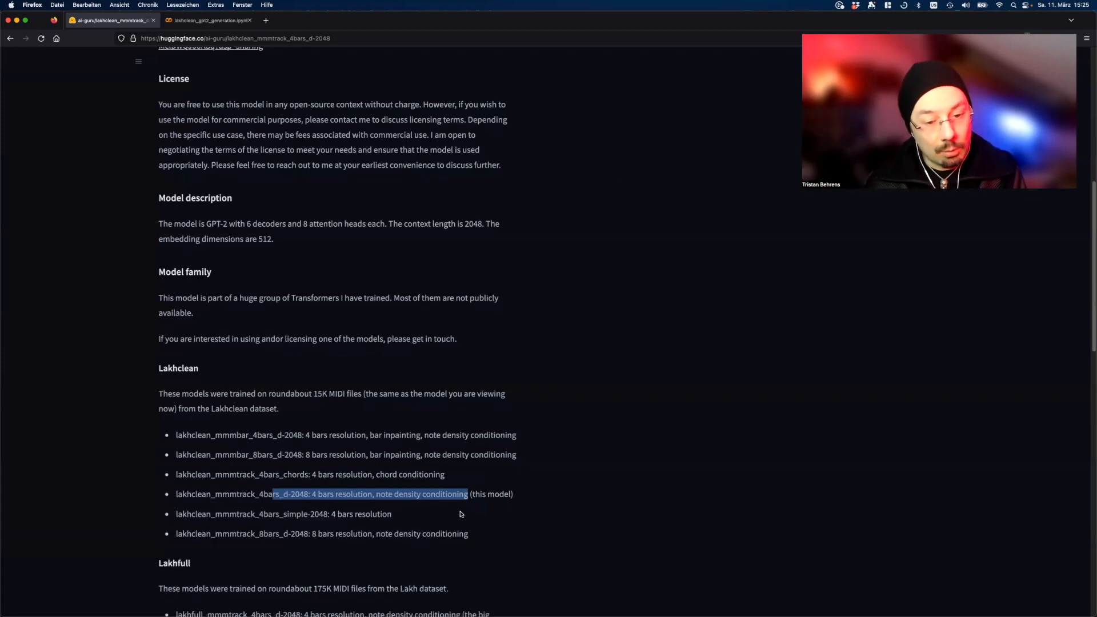
scroll(up, 3)
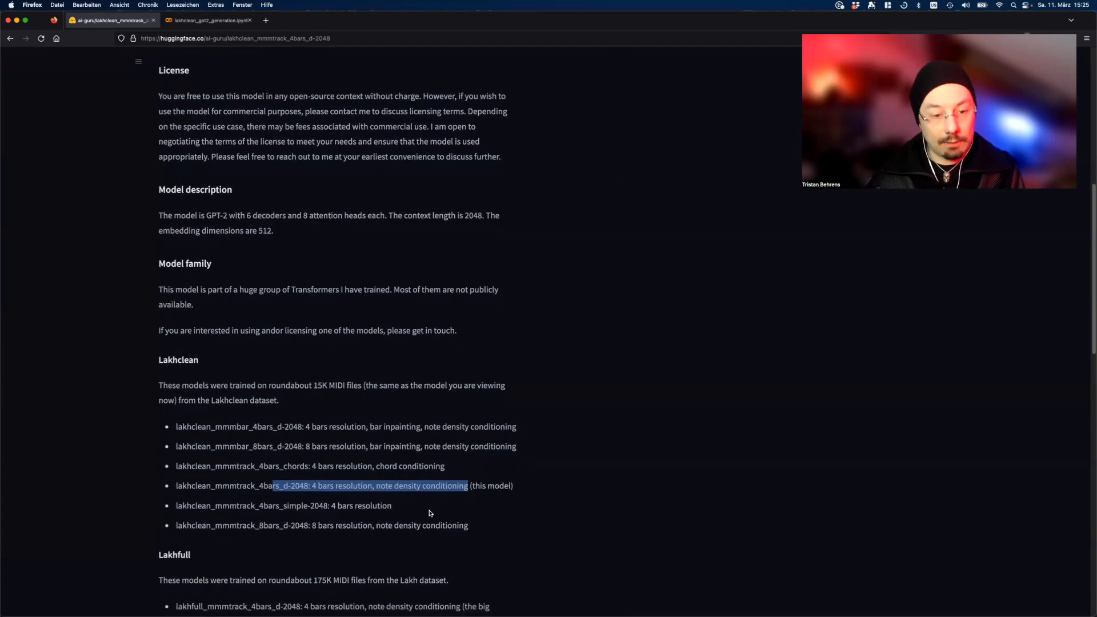
scroll(down, 3)
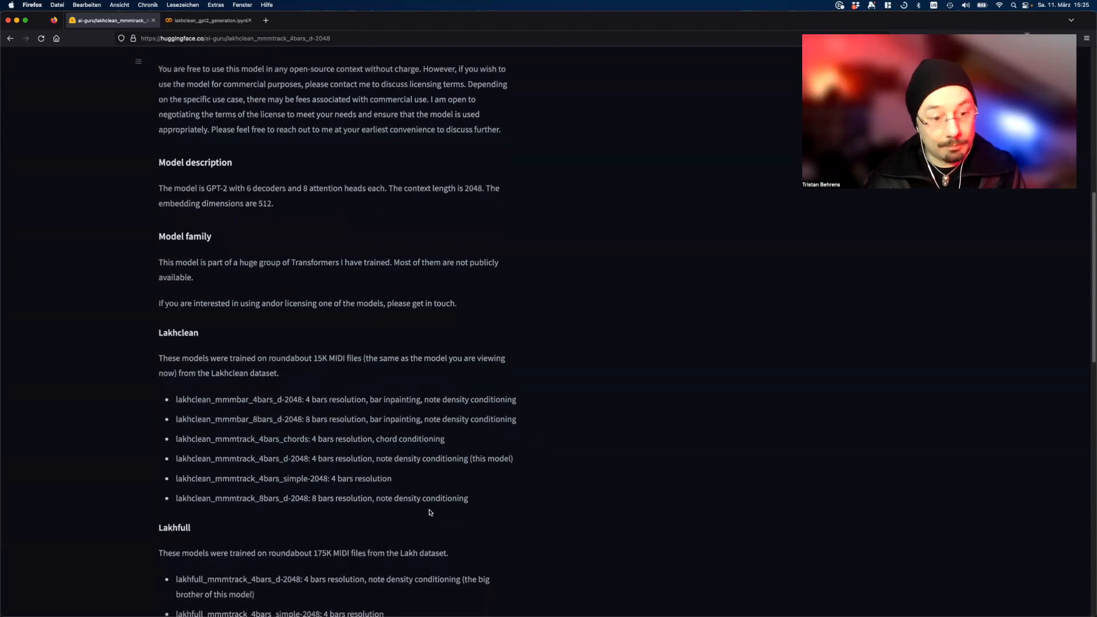
scroll(down, 3)
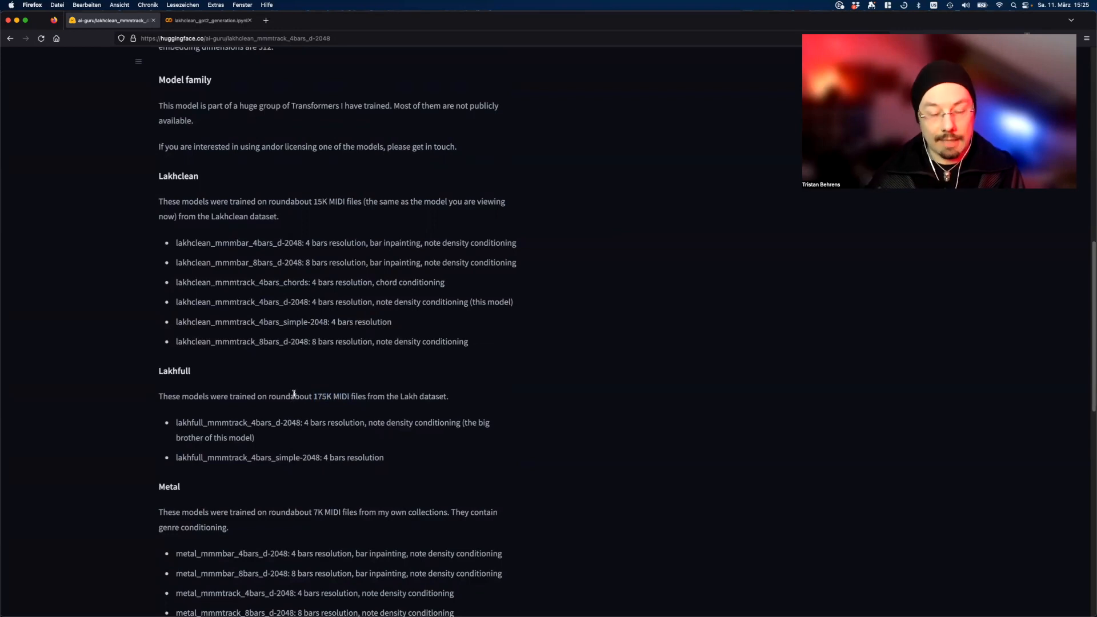
mouse_move(288, 415)
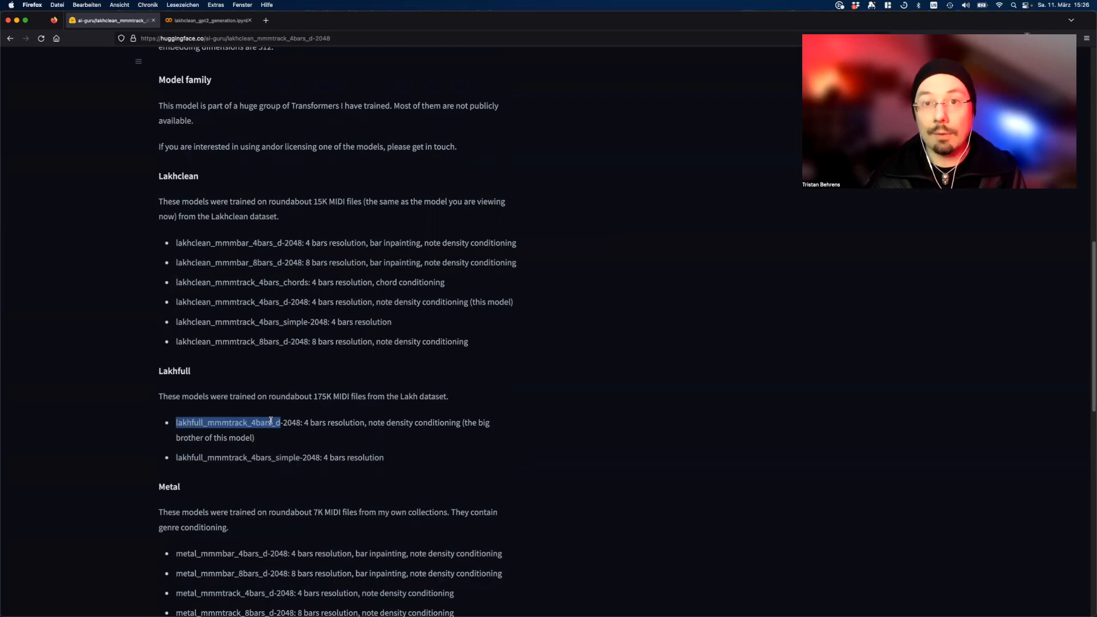
scroll(down, 3)
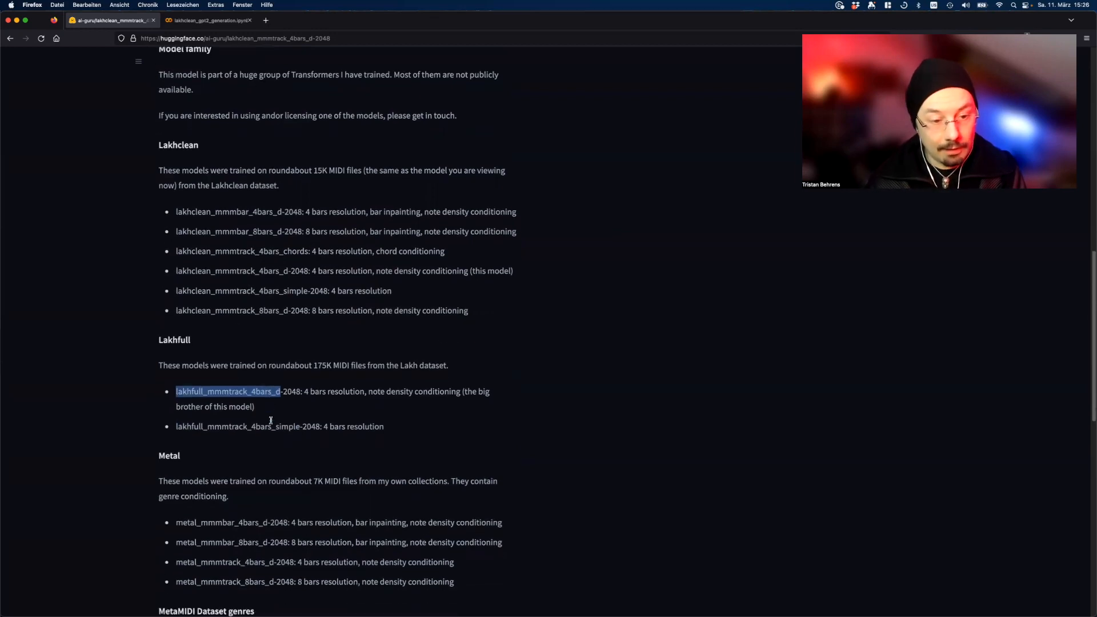
scroll(down, 3)
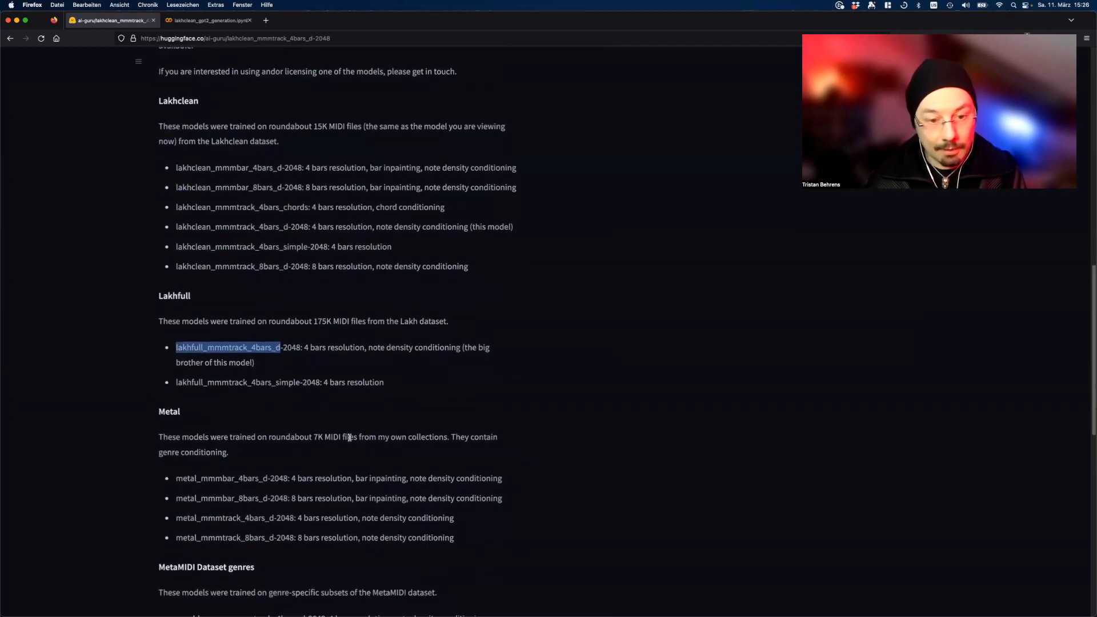
double_click(336, 437)
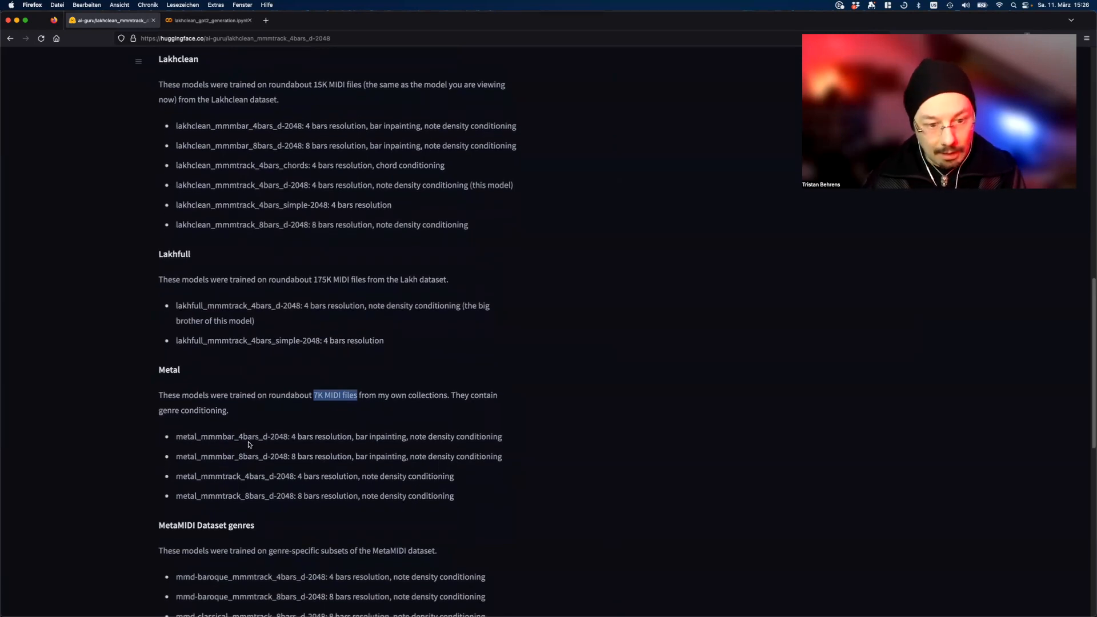
mouse_move(254, 474)
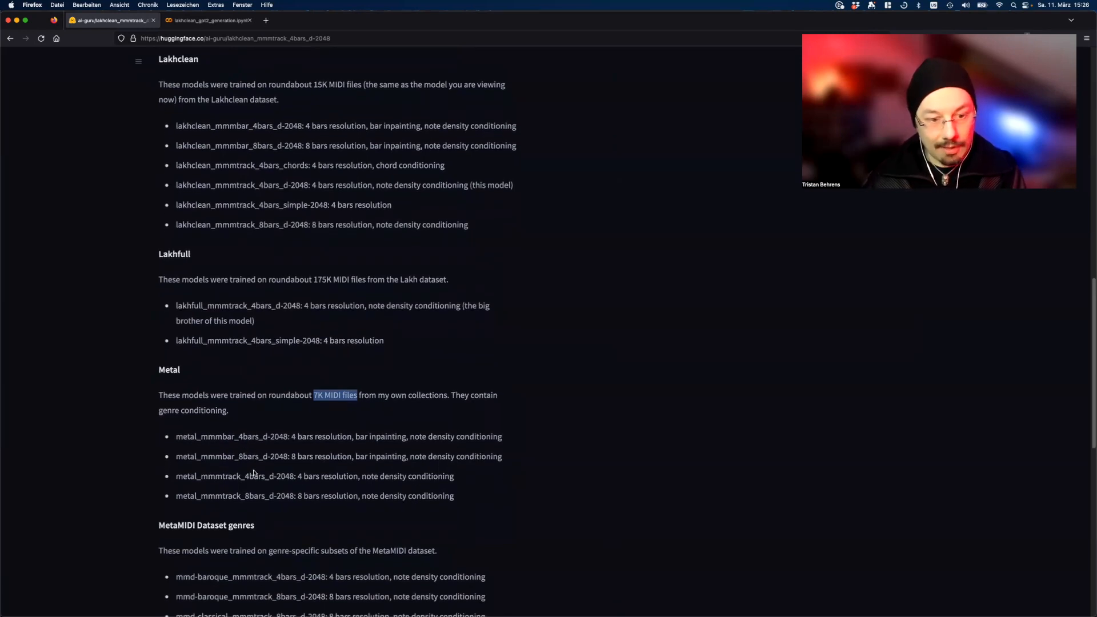
mouse_move(224, 486)
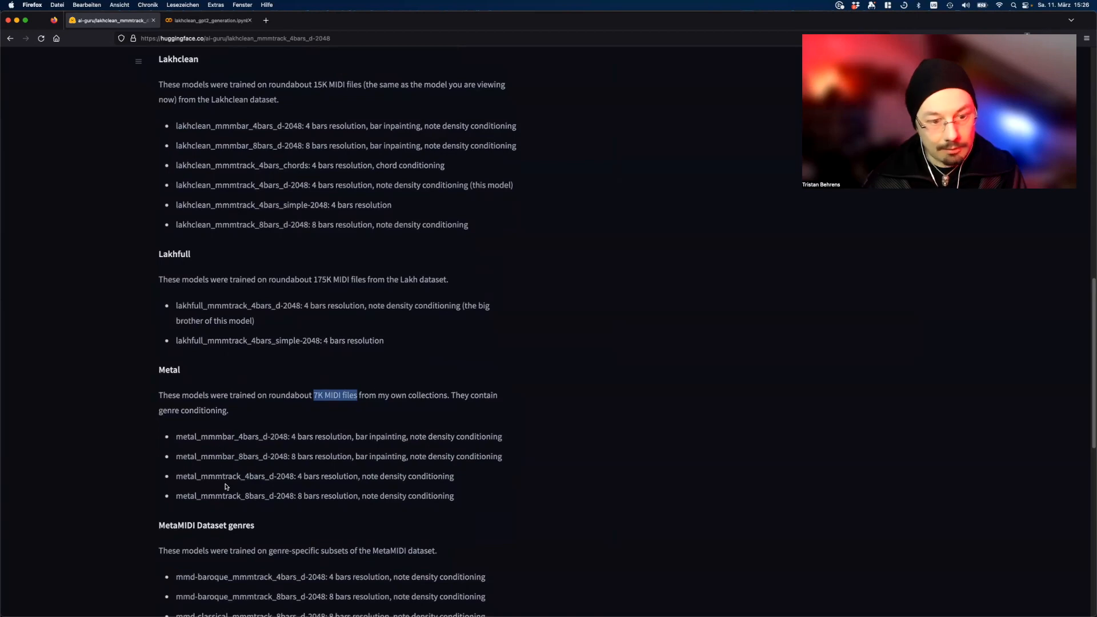
mouse_move(378, 436)
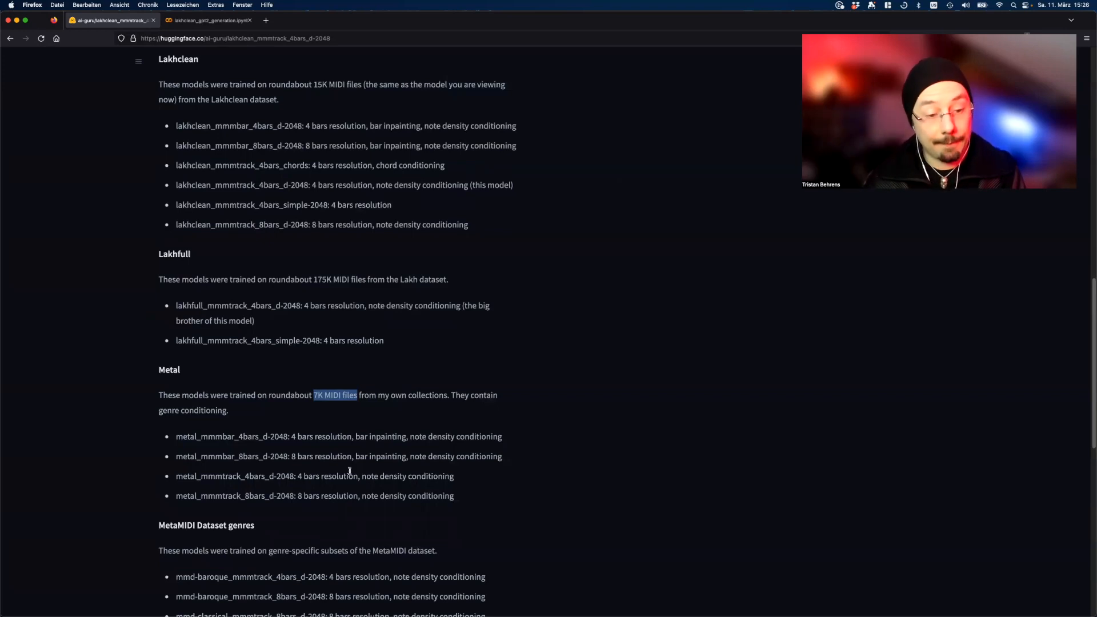
scroll(down, 3)
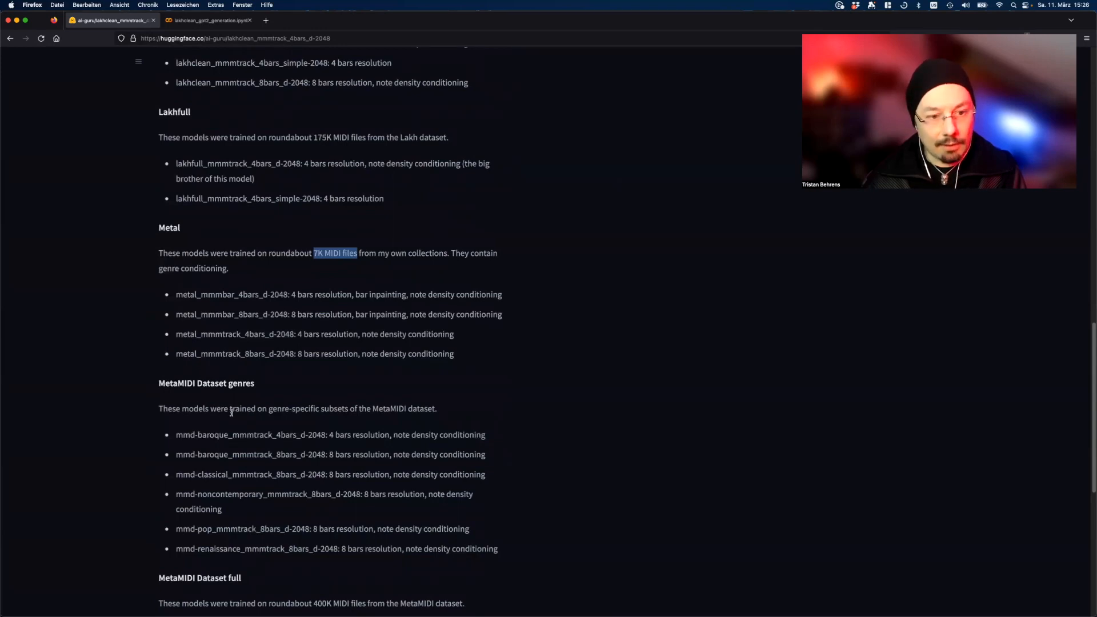
scroll(down, 3)
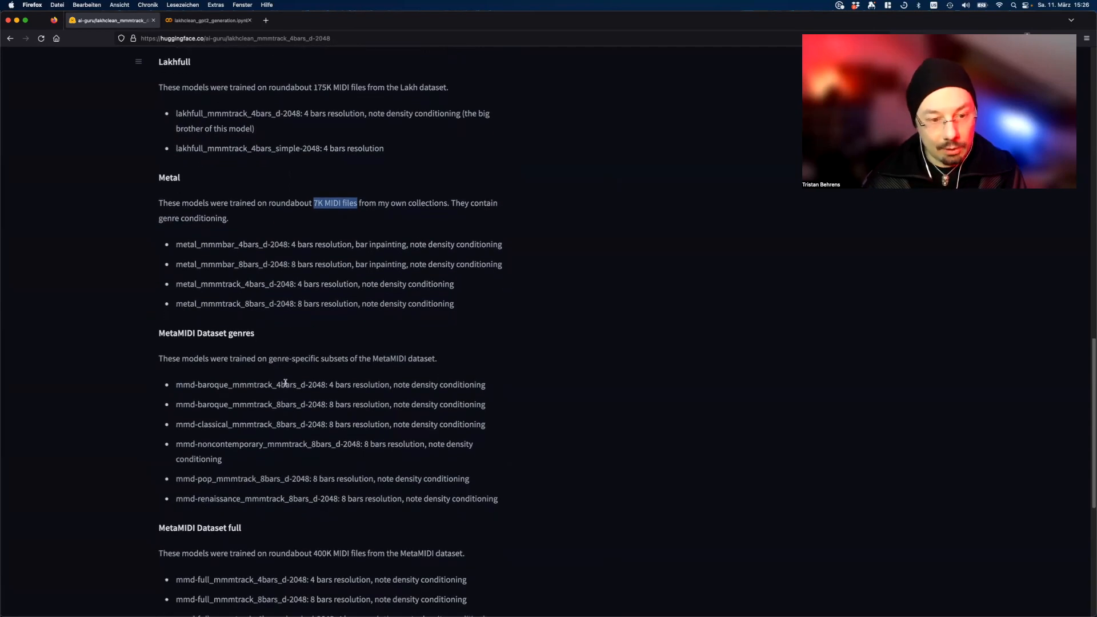
mouse_move(295, 413)
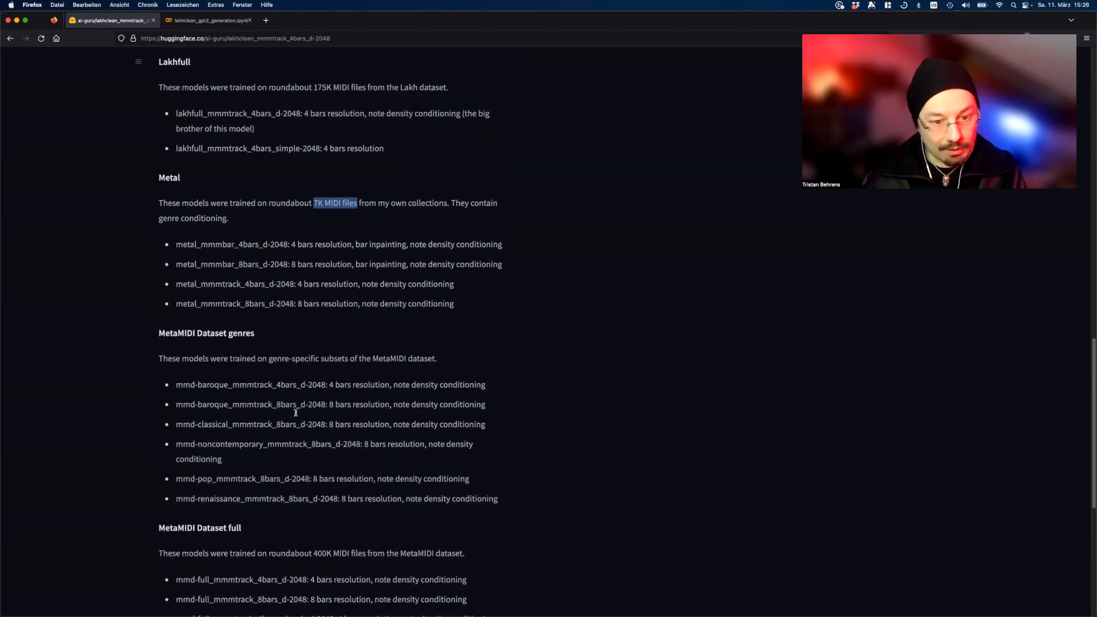
mouse_move(281, 386)
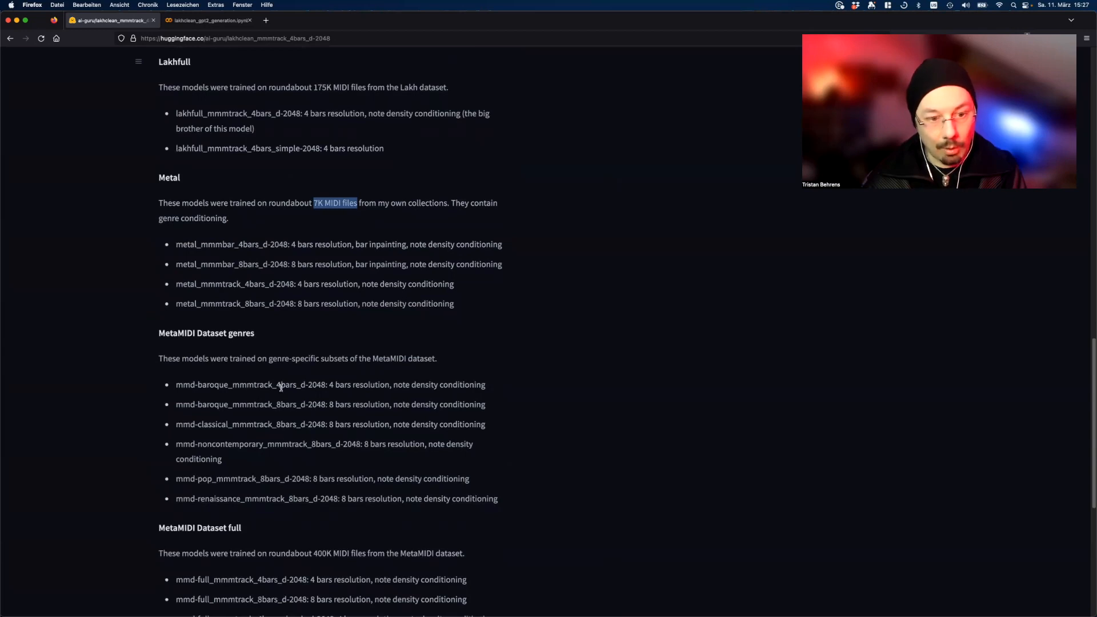
scroll(down, 3)
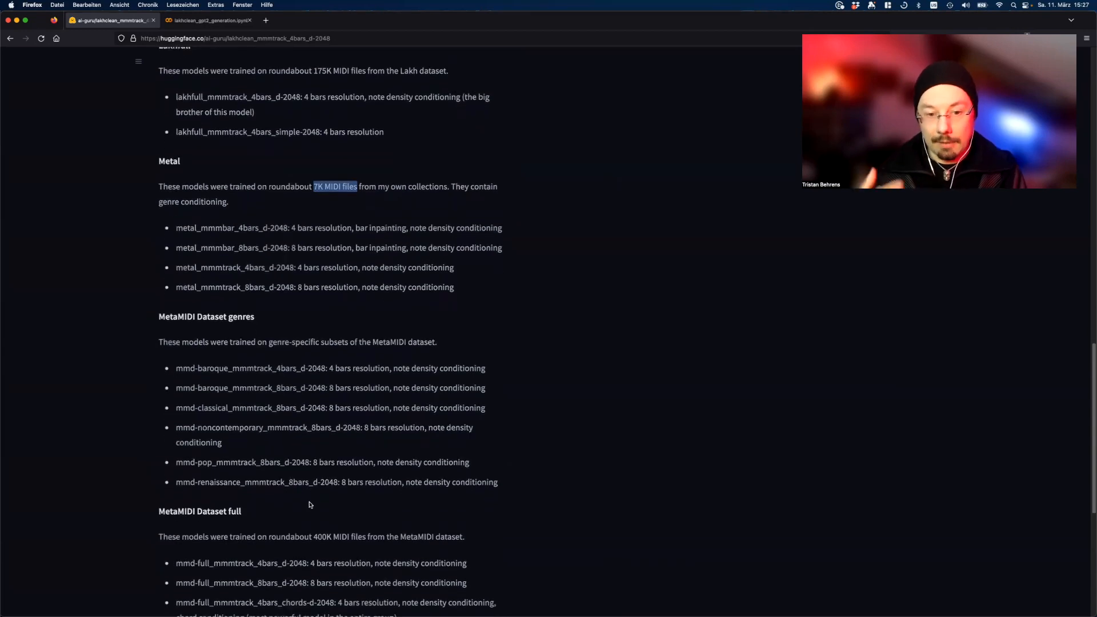
mouse_move(247, 390)
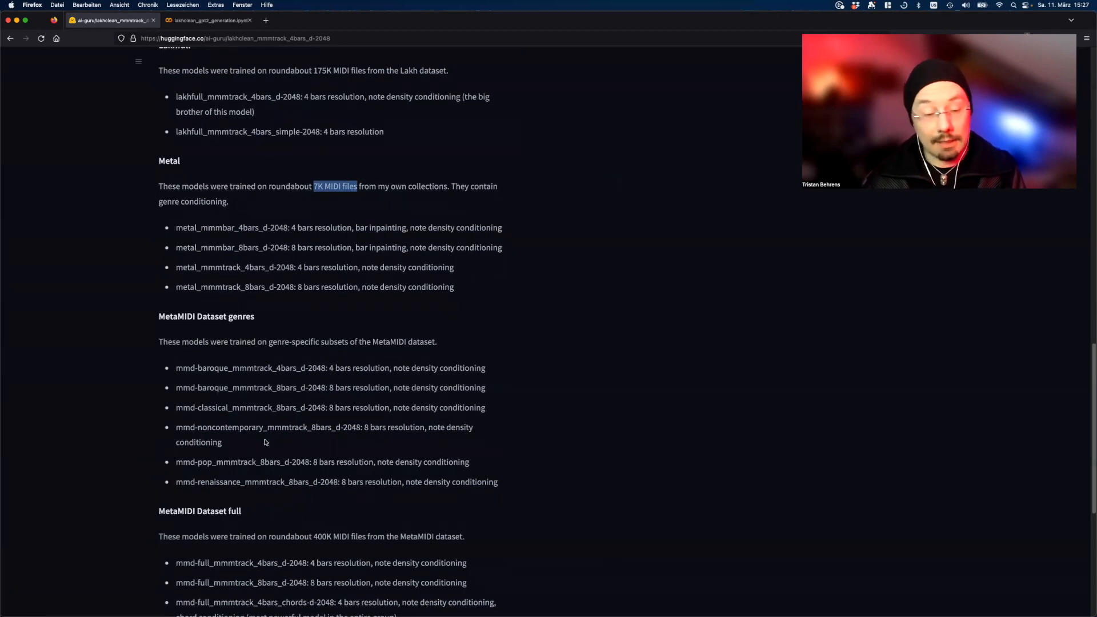
scroll(down, 3)
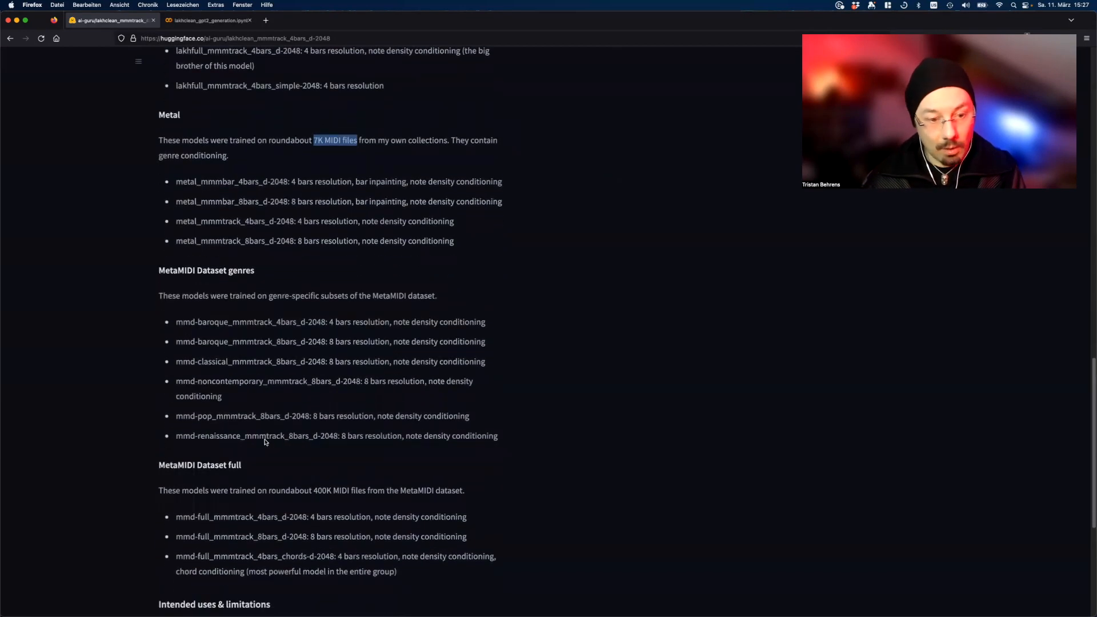
scroll(down, 3)
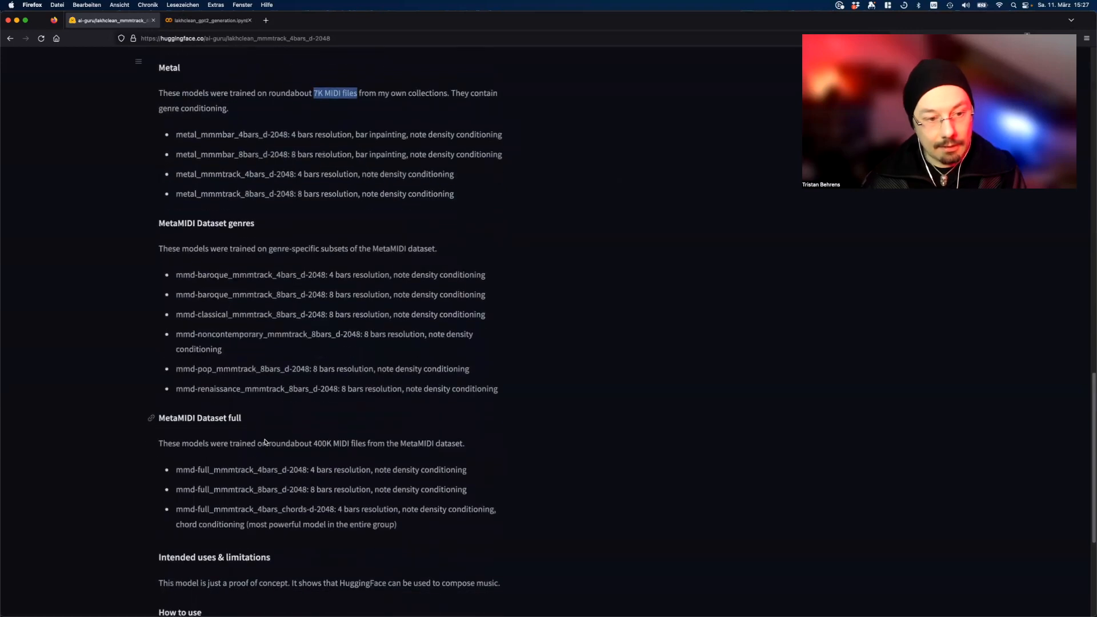
scroll(down, 3)
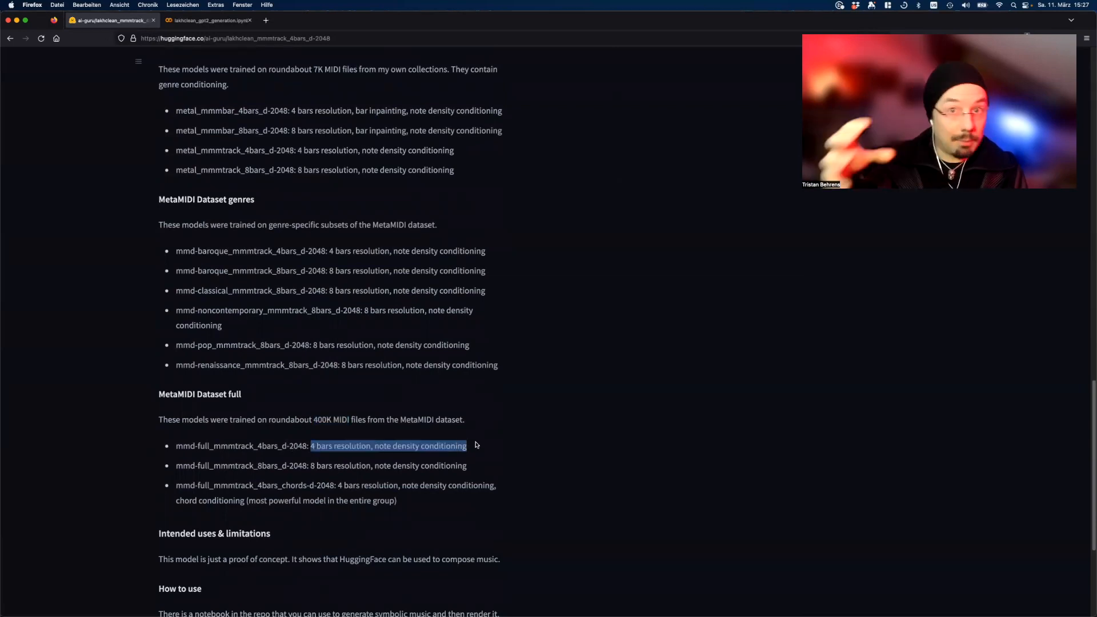
mouse_move(286, 480)
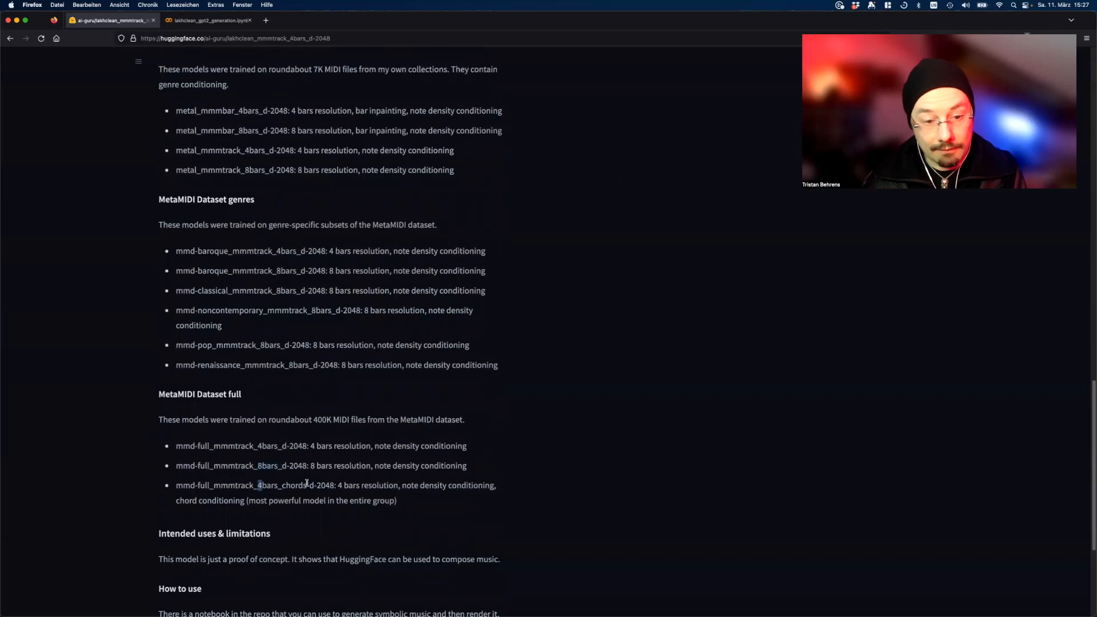
double_click(280, 486)
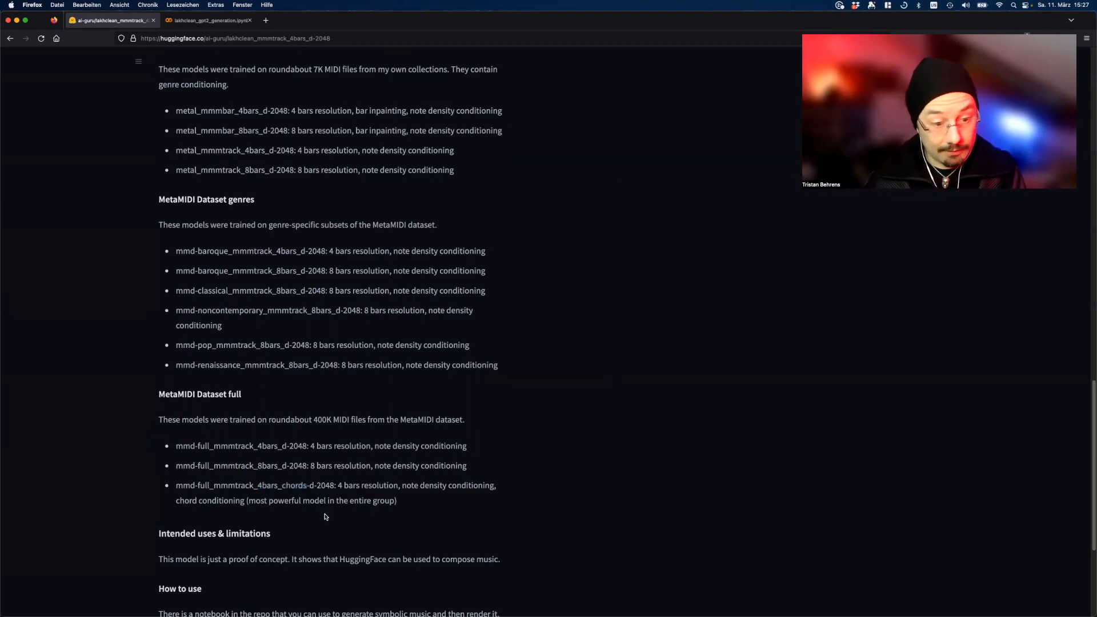
- Scroll to the end of the model card, then back up to the Colab notebook link
scroll(down, 3)
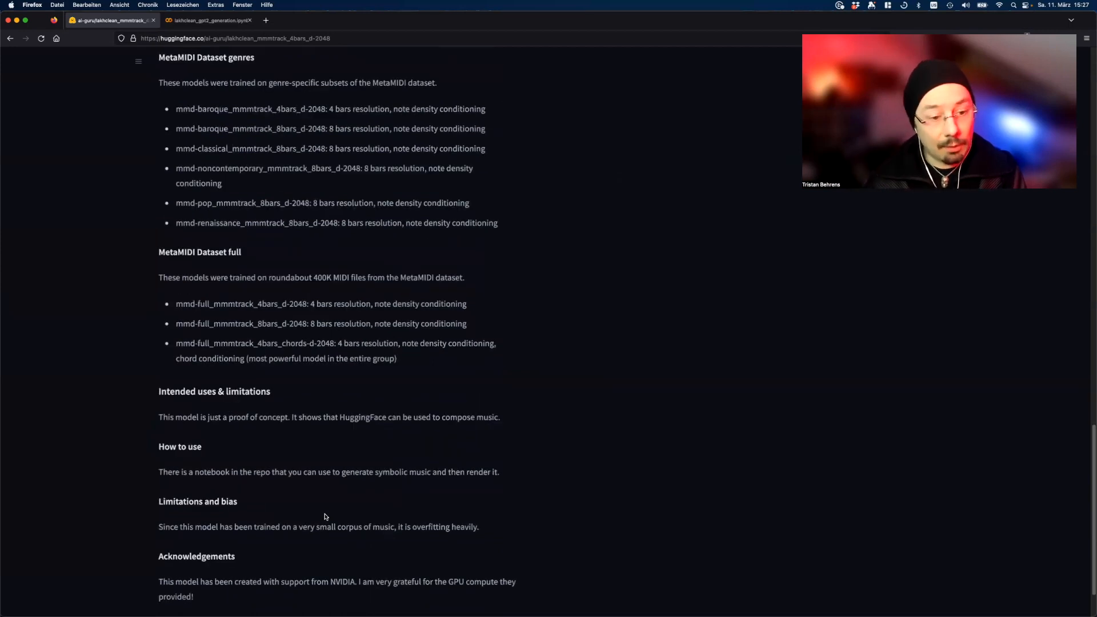
scroll(down, 3)
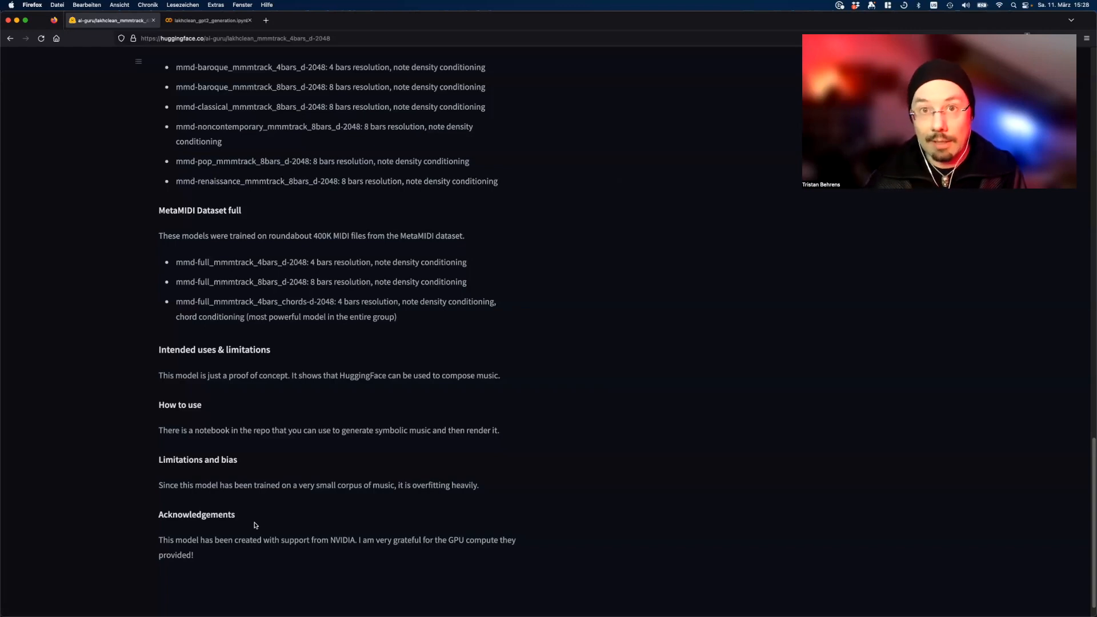
mouse_move(203, 349)
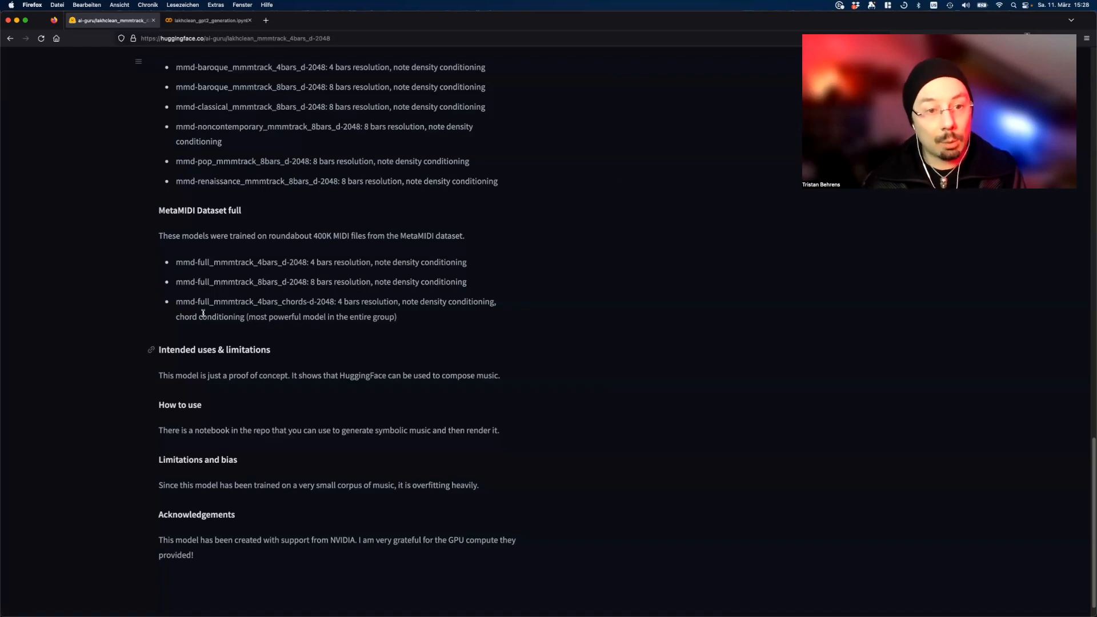
scroll(up, 3)
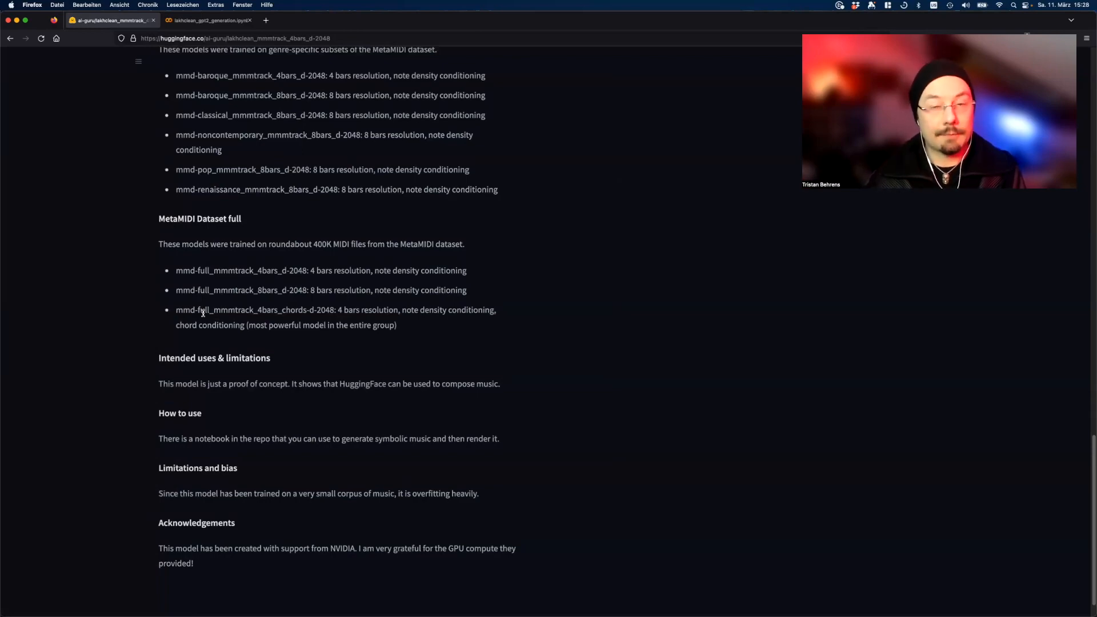
scroll(up, 3)
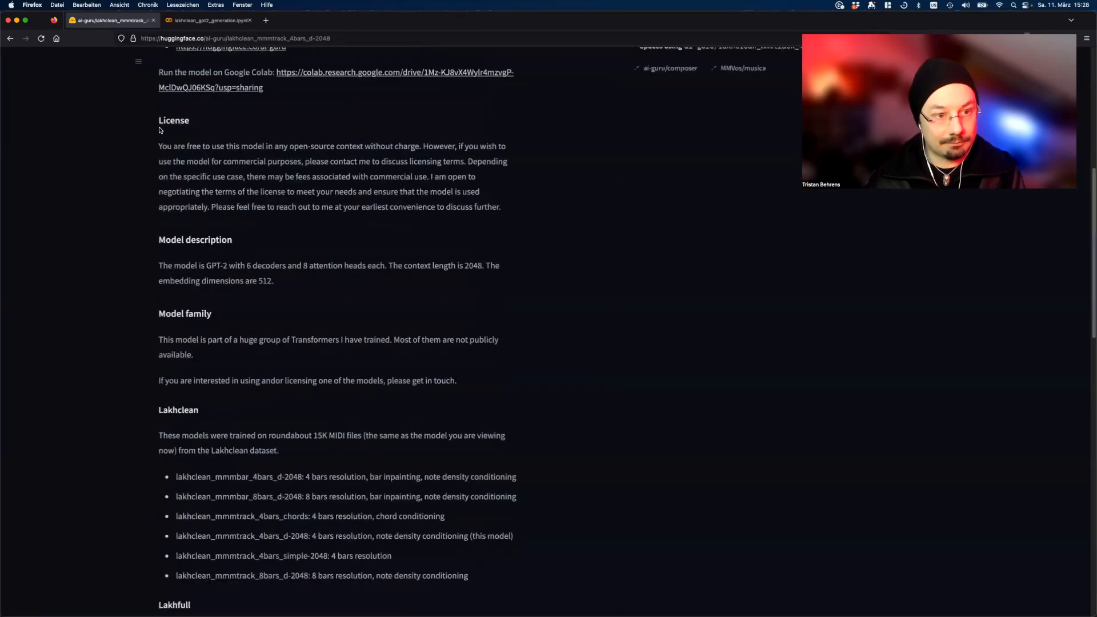
scroll(up, 3)
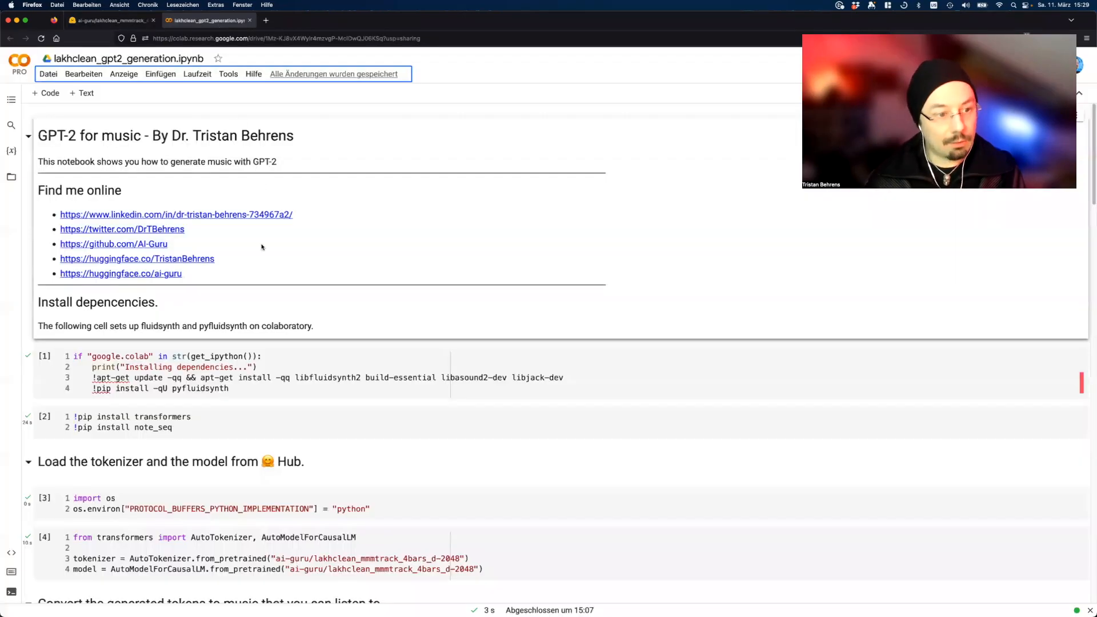
scroll(down, 3)
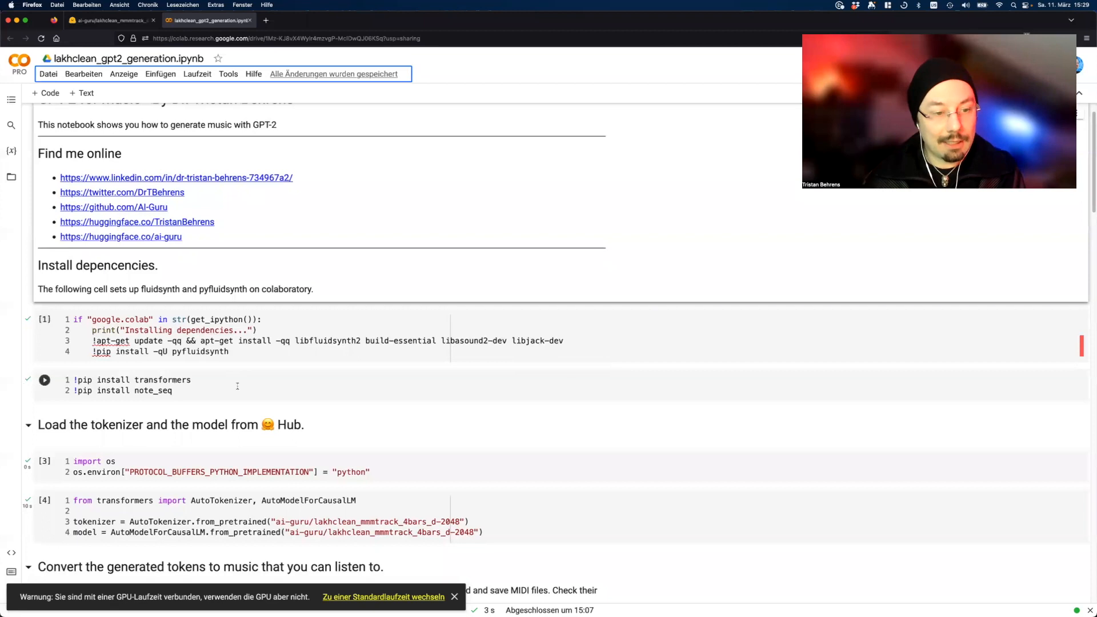
click(453, 596)
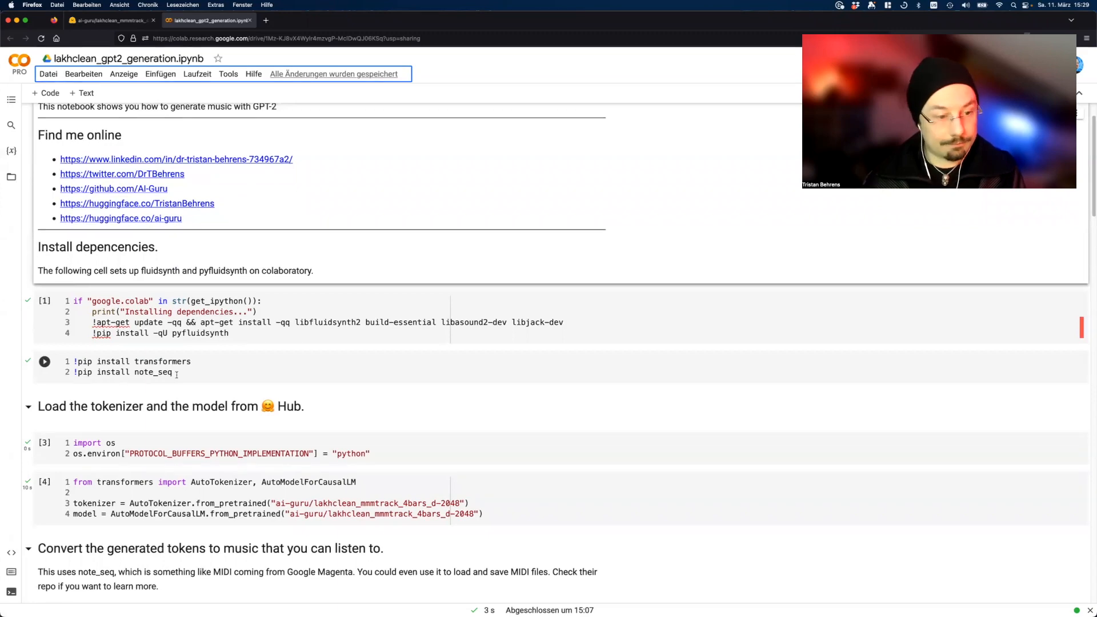
scroll(down, 3)
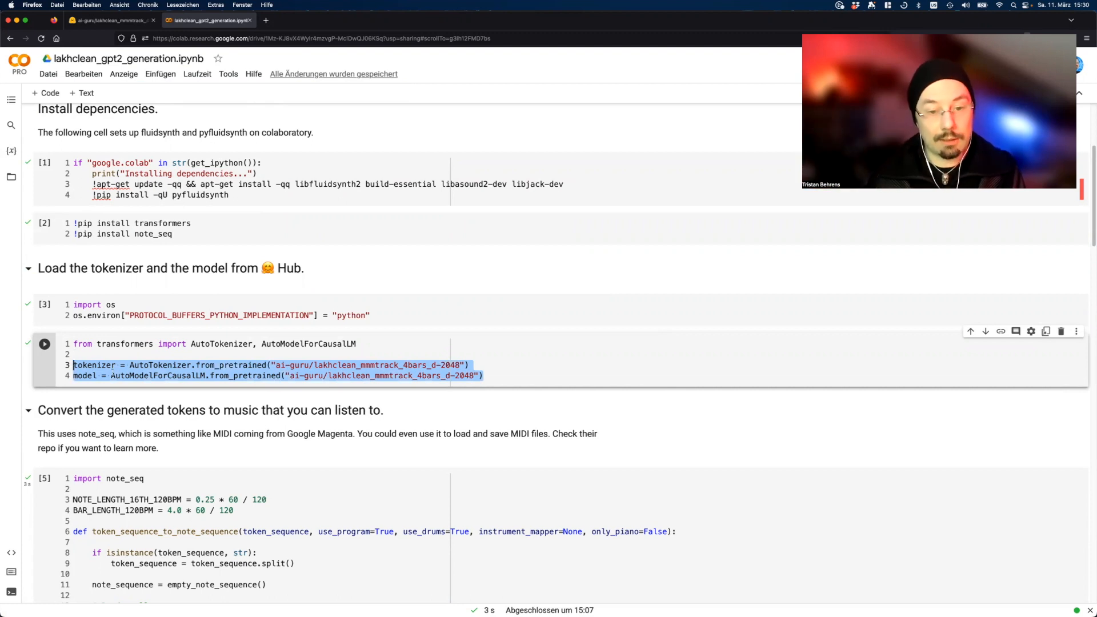
mouse_move(78, 394)
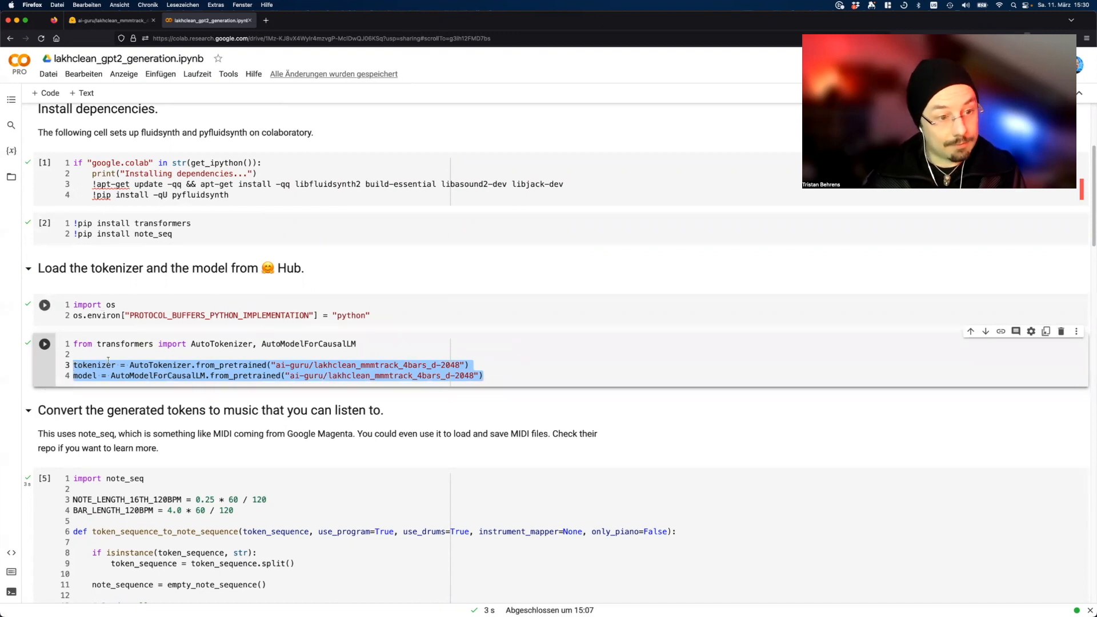
- Rerun the os.environ protocol-buffers cell and scroll toward the note_seq conversion cell
click(44, 344)
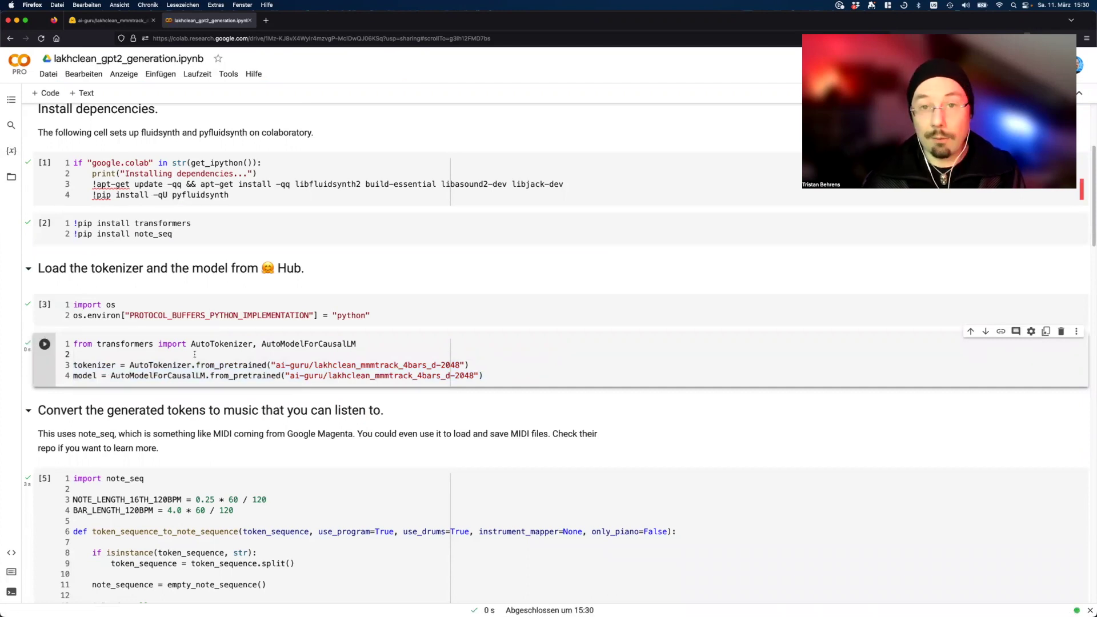
scroll(down, 3)
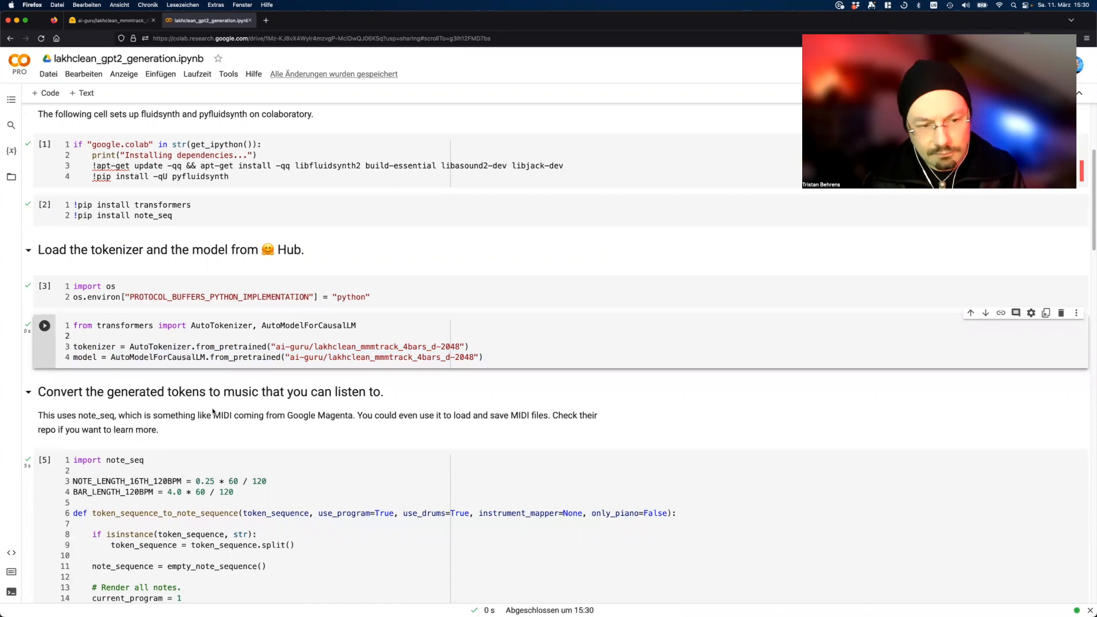
scroll(up, 3)
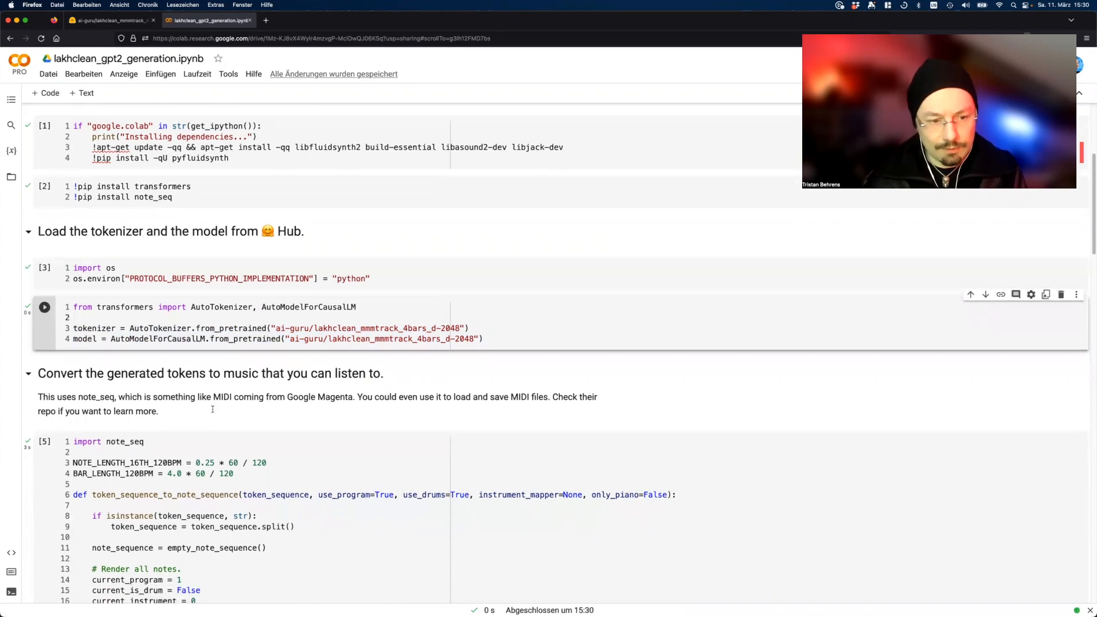
scroll(down, 3)
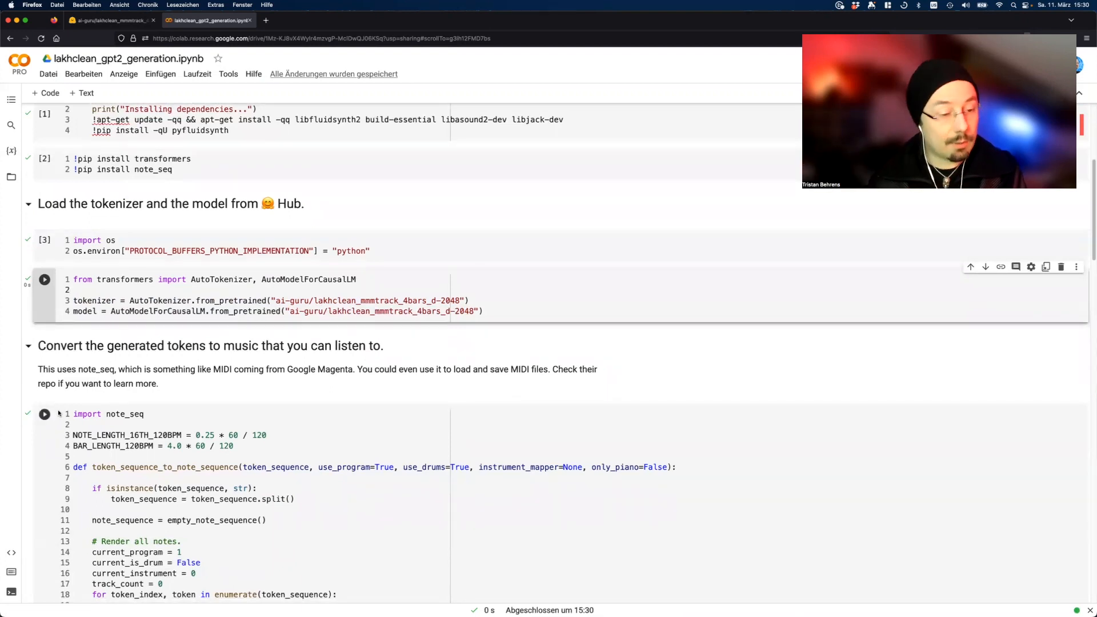
- Rerun the note_seq token-to-note conversion cell and scroll down to the Generate music section
click(44, 280)
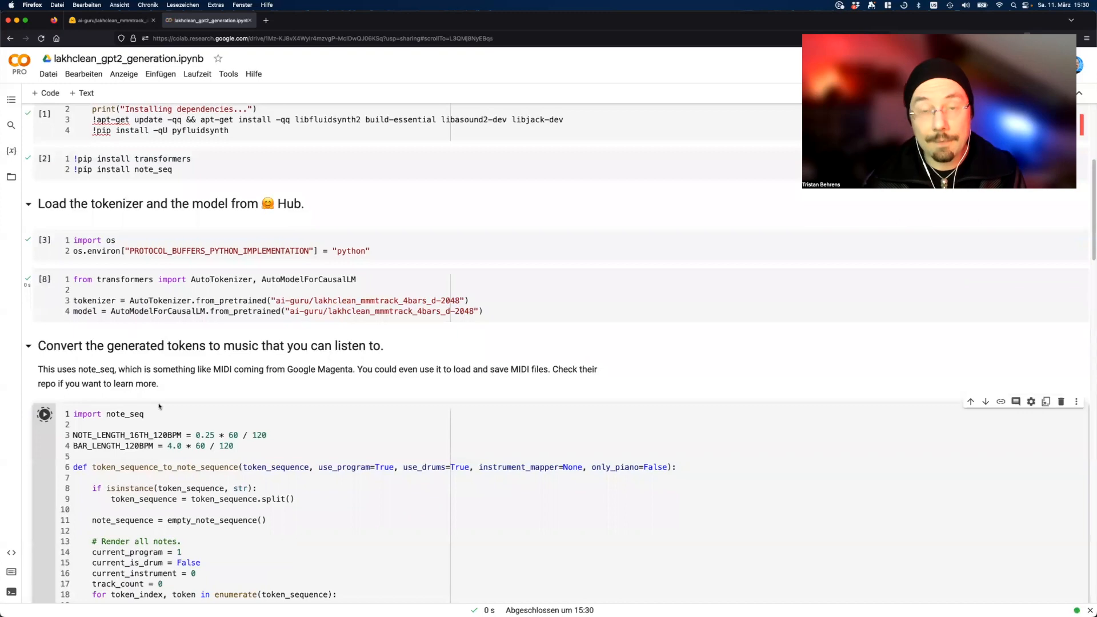
scroll(down, 3)
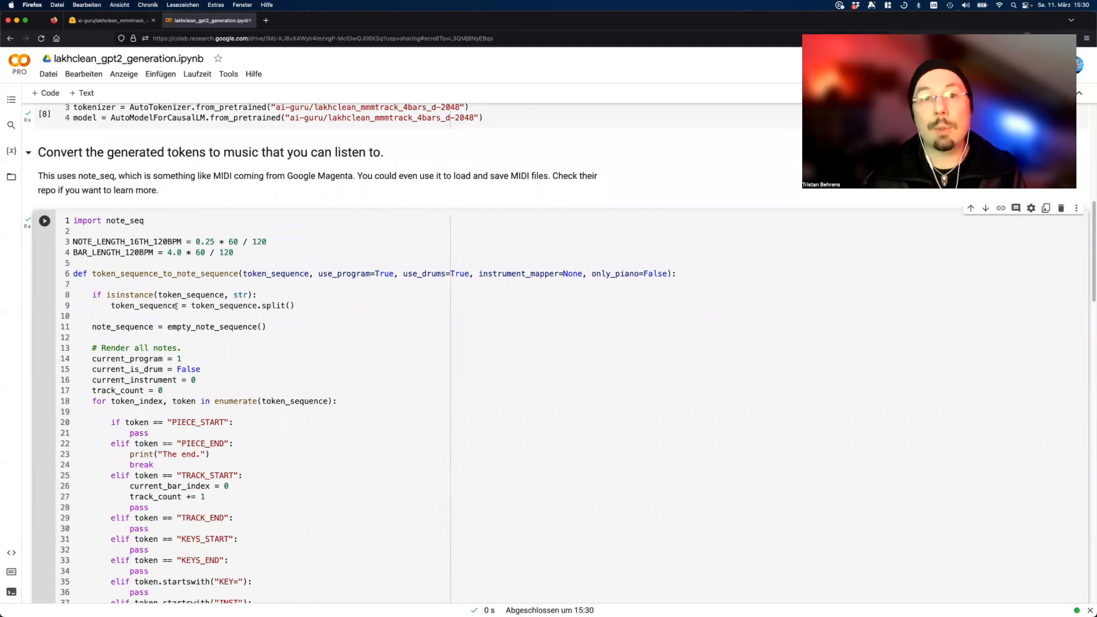
scroll(down, 3)
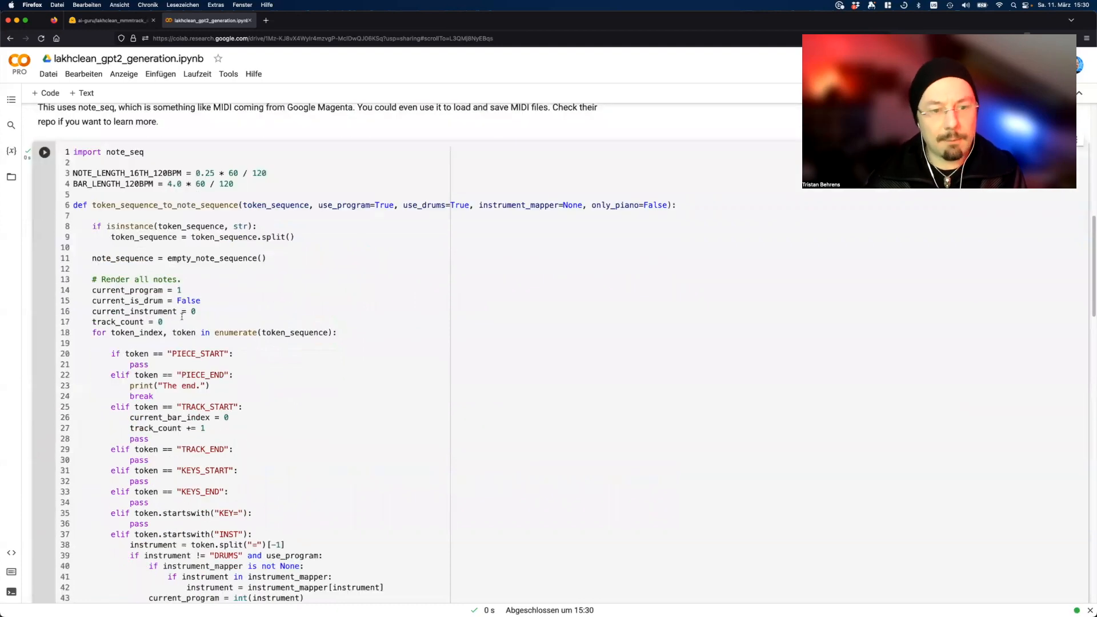
scroll(down, 3)
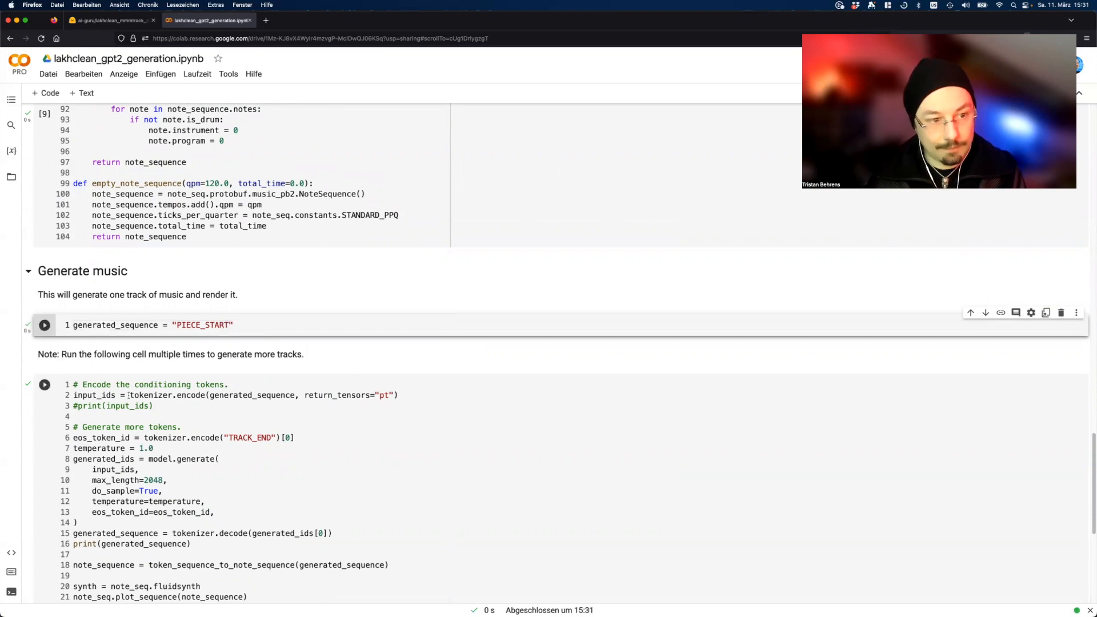
- Scroll down so the generation cell below the PIECE_START cell is fully visible
scroll(down, 3)
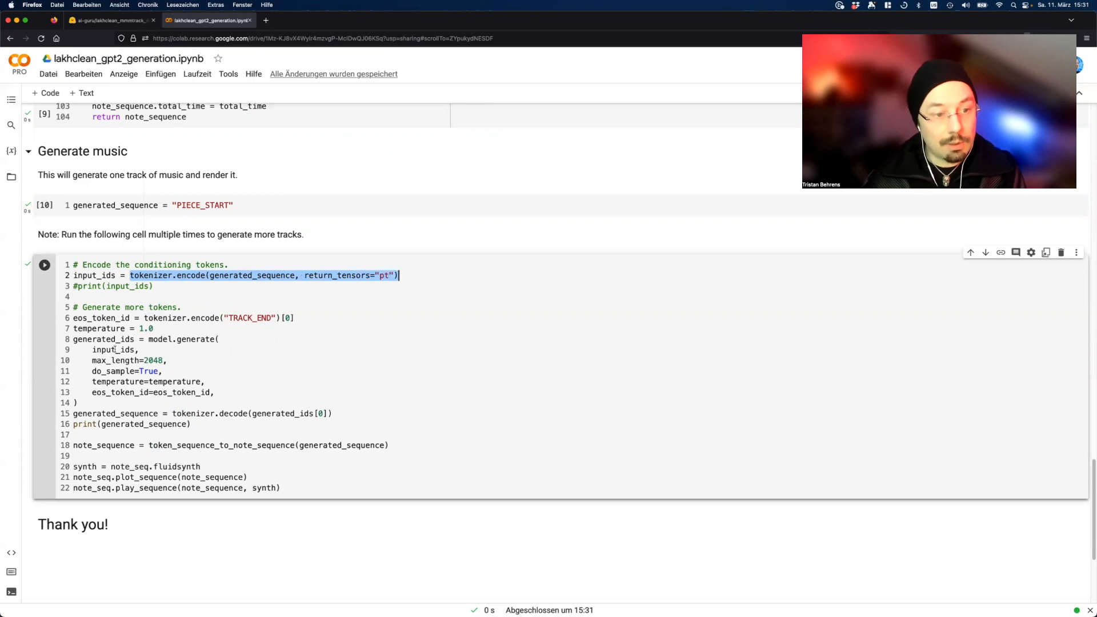
mouse_move(249, 384)
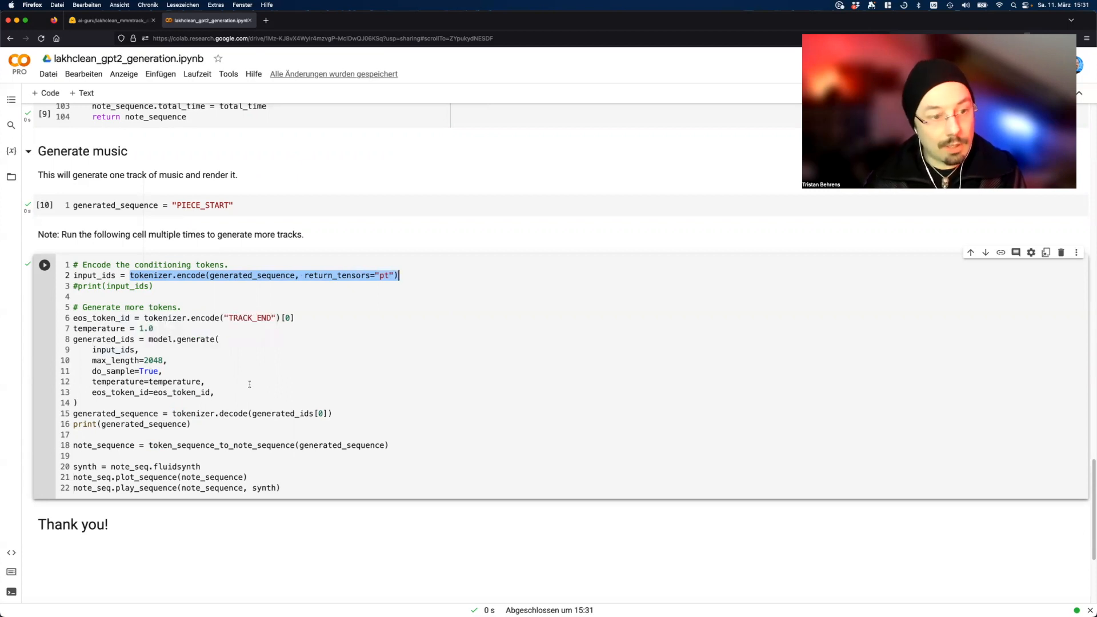
mouse_move(217, 366)
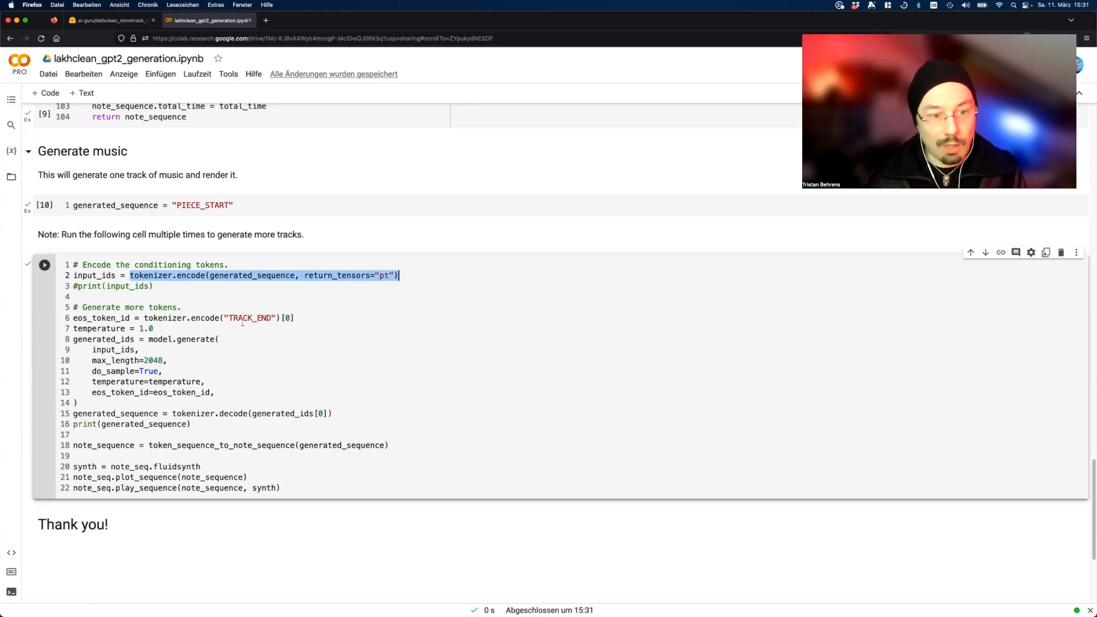
mouse_move(245, 382)
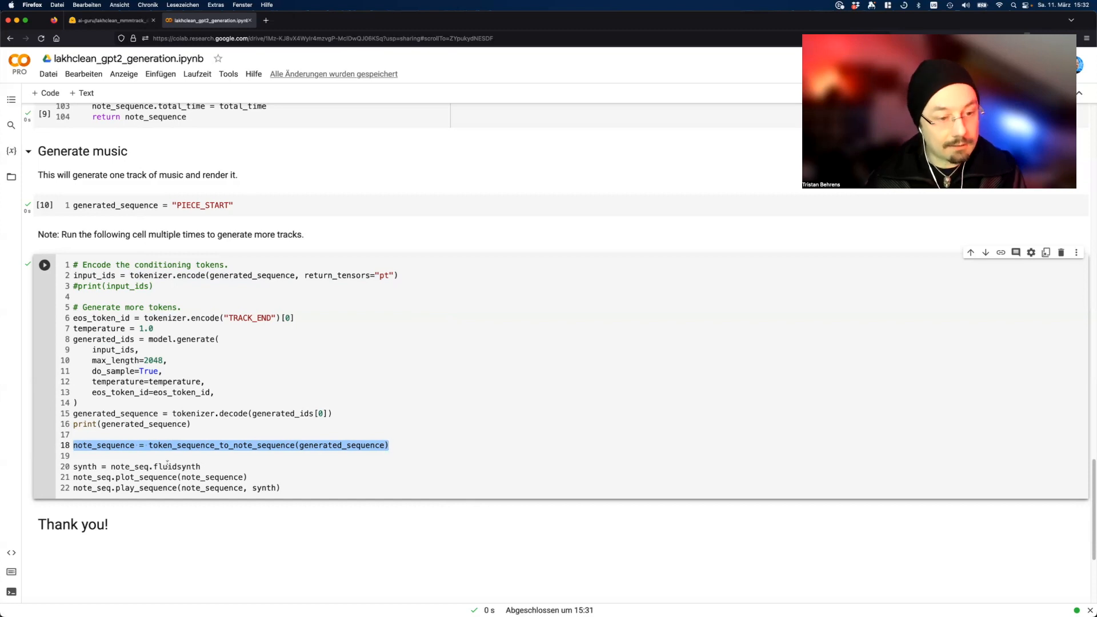
click(238, 461)
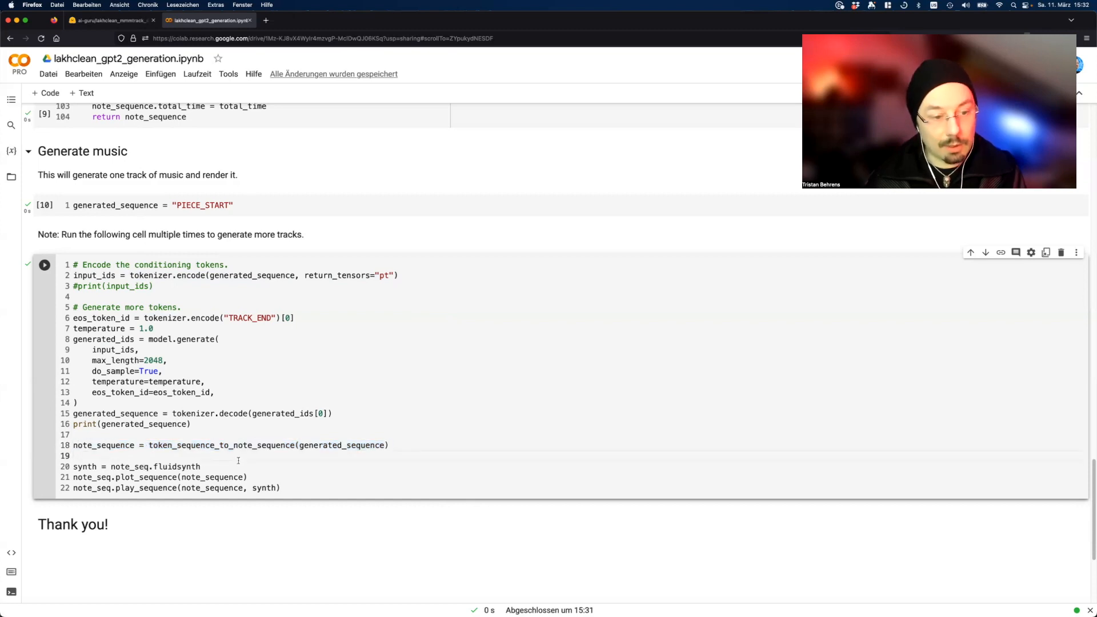
mouse_move(185, 467)
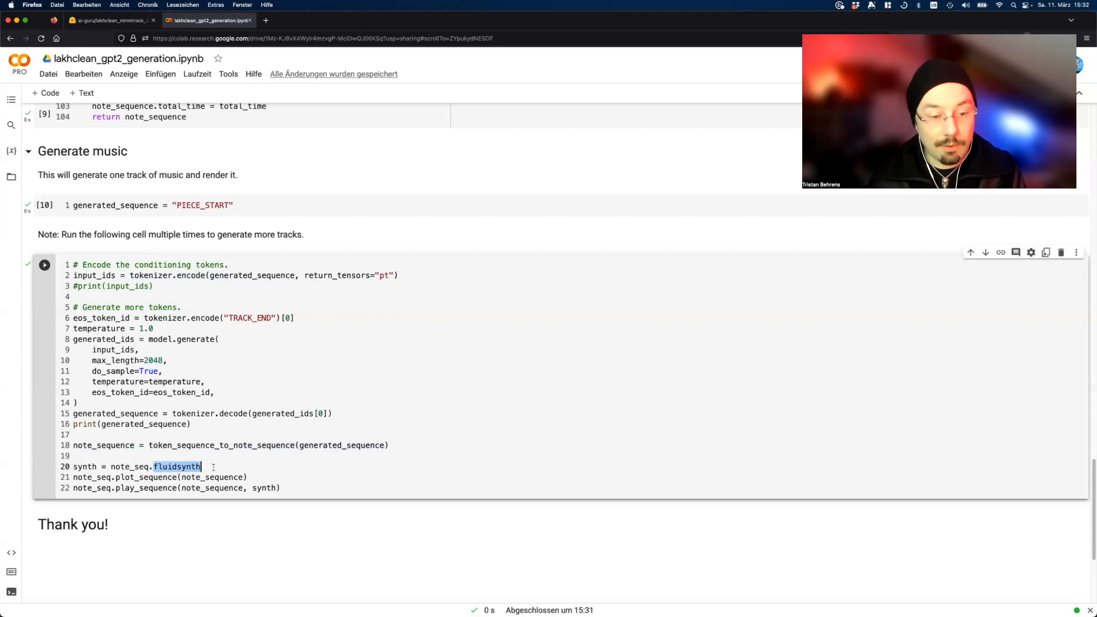
click(217, 467)
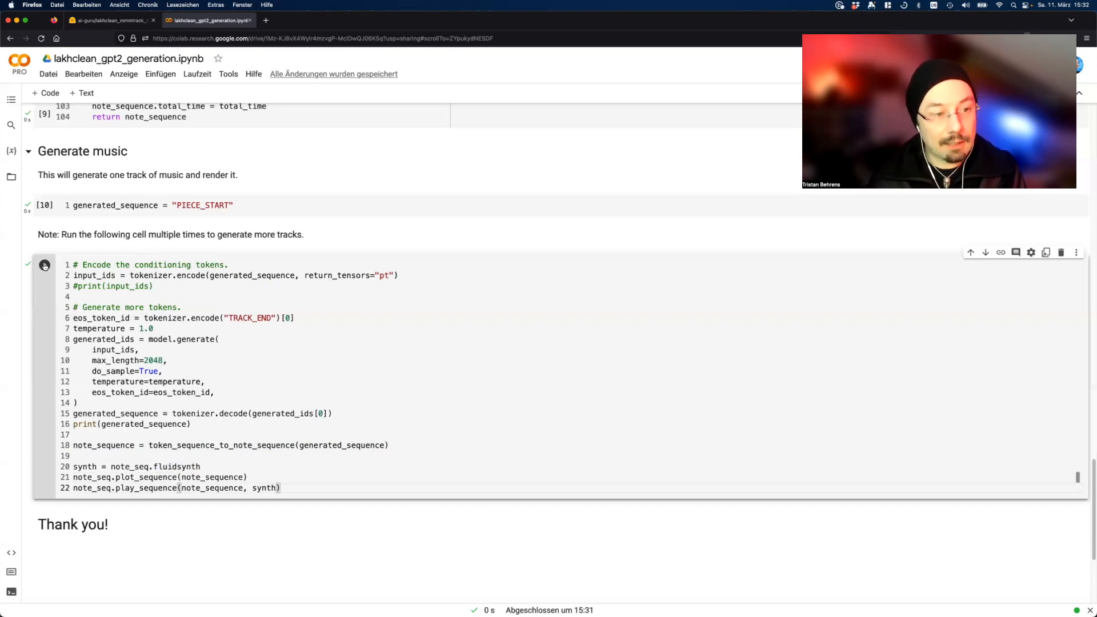
- Run the generation cell and scroll to its token sequence, piano roll and 9-second audio
click(44, 265)
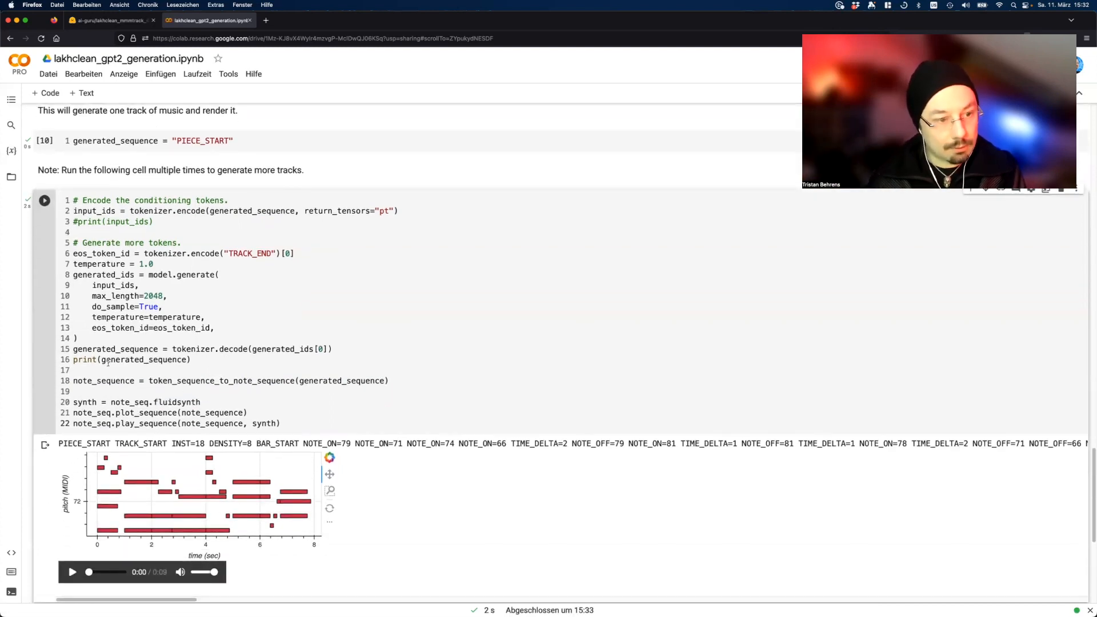
mouse_move(135, 484)
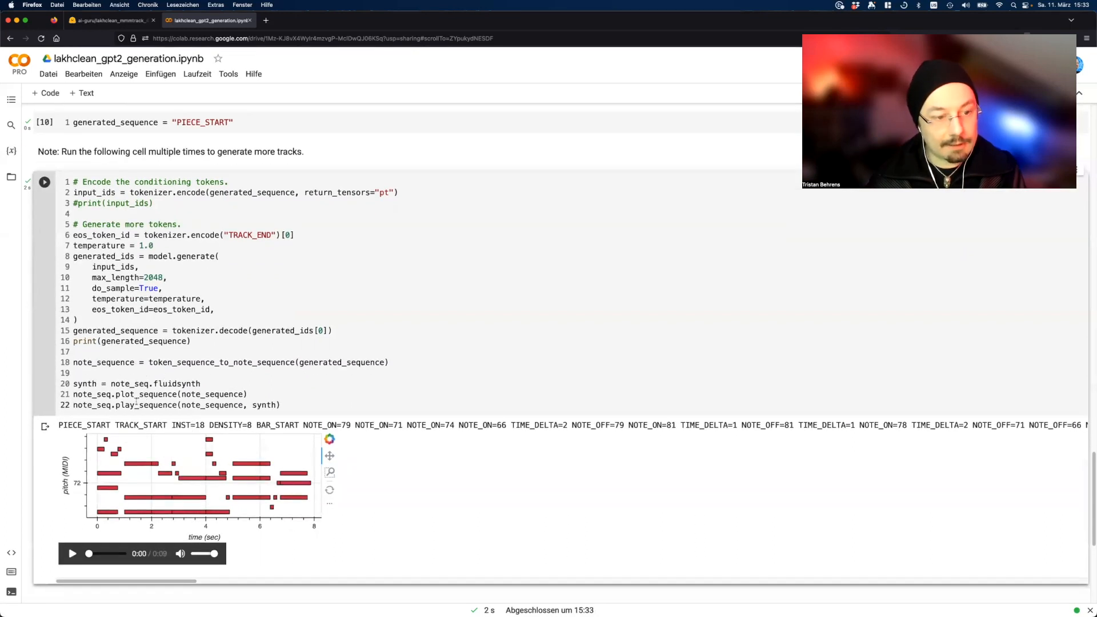
scroll(down, 3)
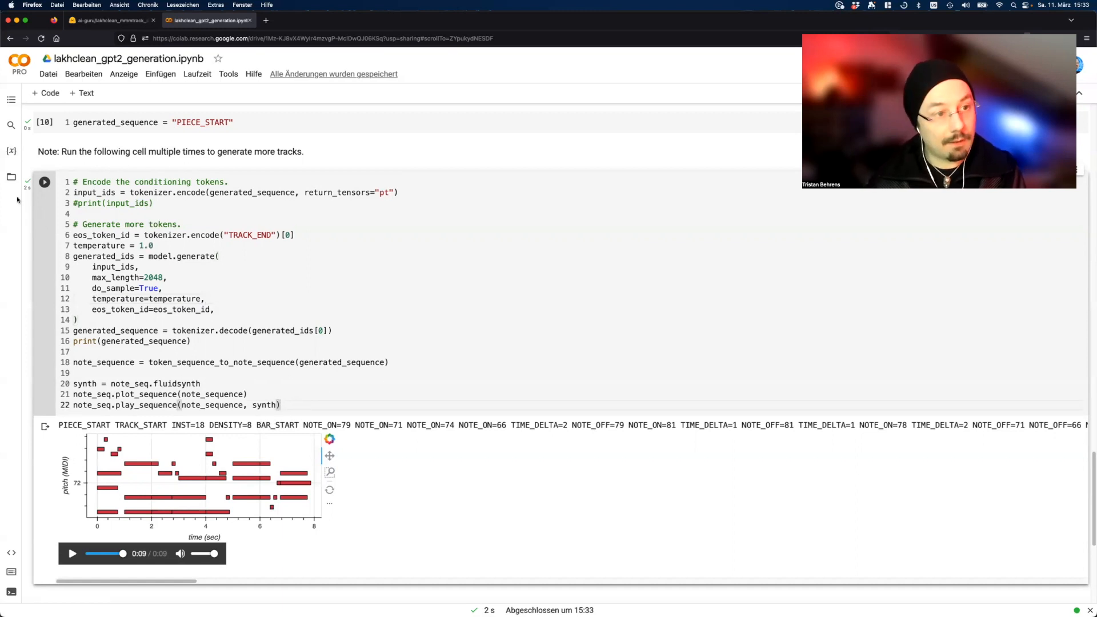
- Generate two more tracks, playing the audio after each, until low bass notes appear
click(44, 182)
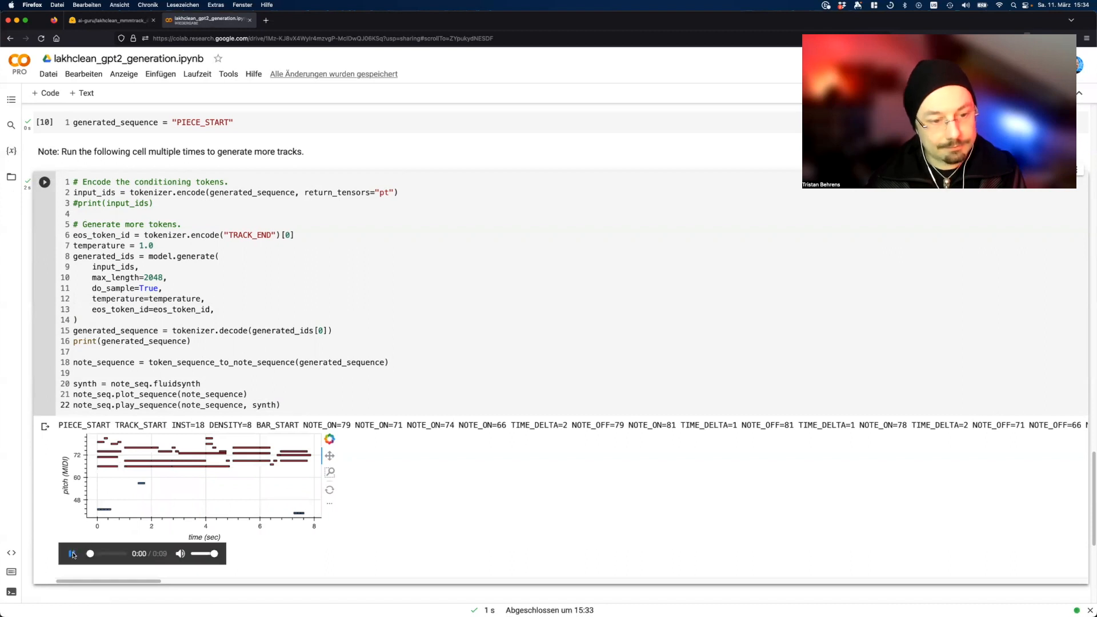
click(73, 554)
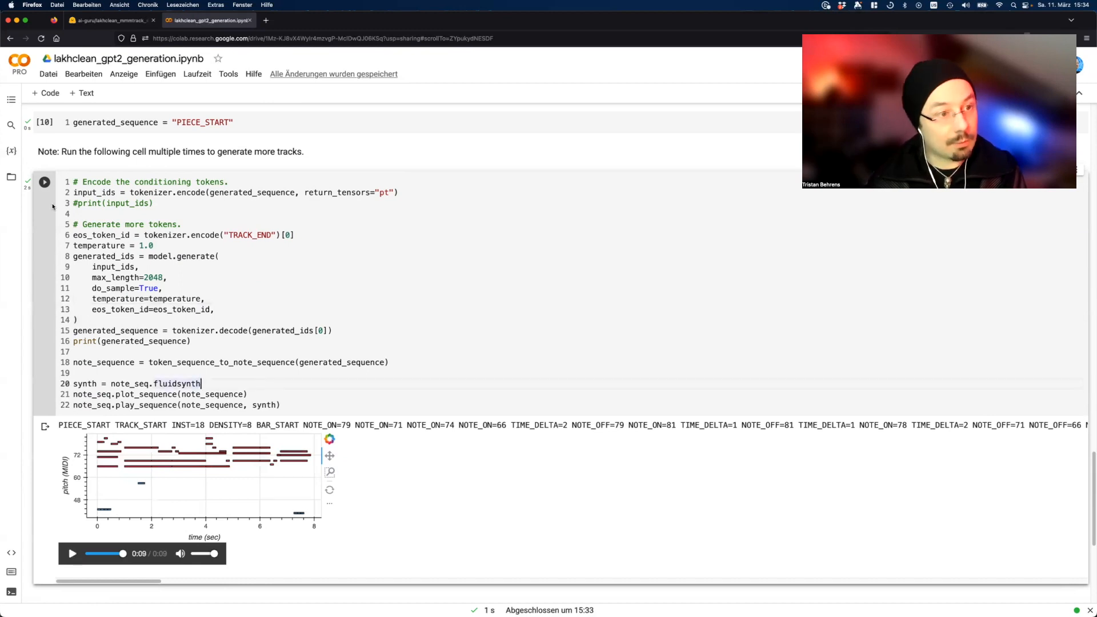
click(44, 182)
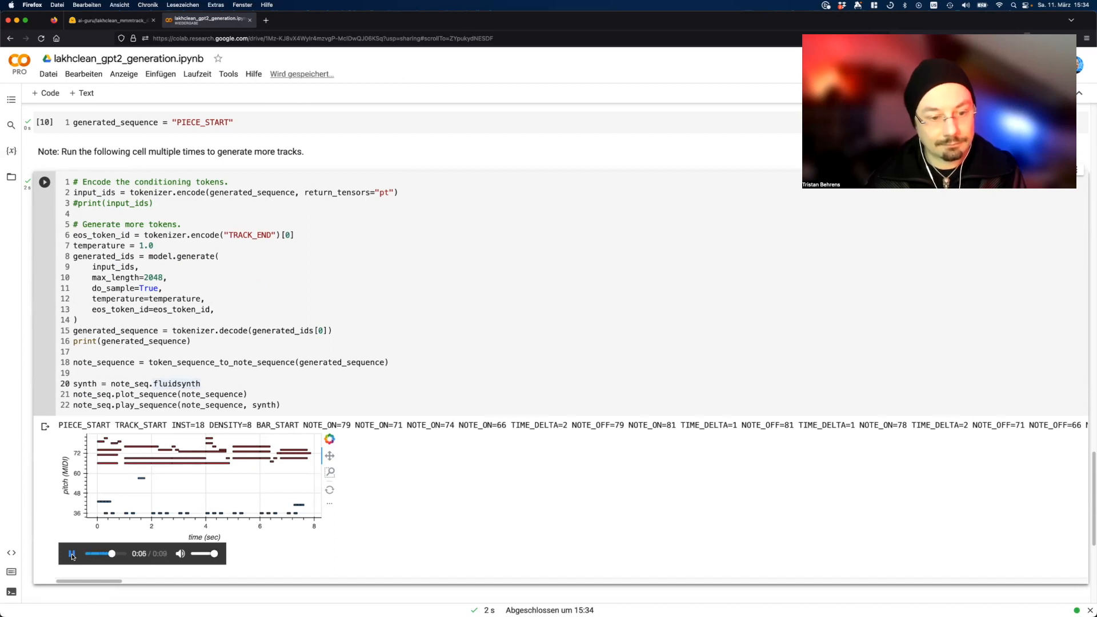
click(70, 554)
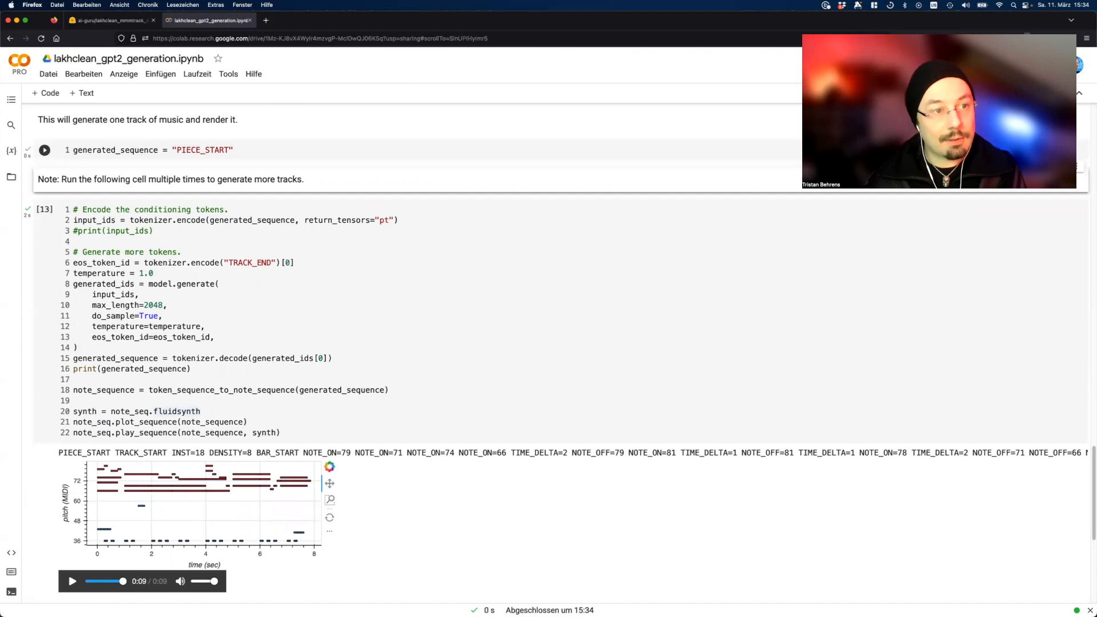
- Generate a fresh melody track, then a low bass track, playing the audio after each
scroll(down, 3)
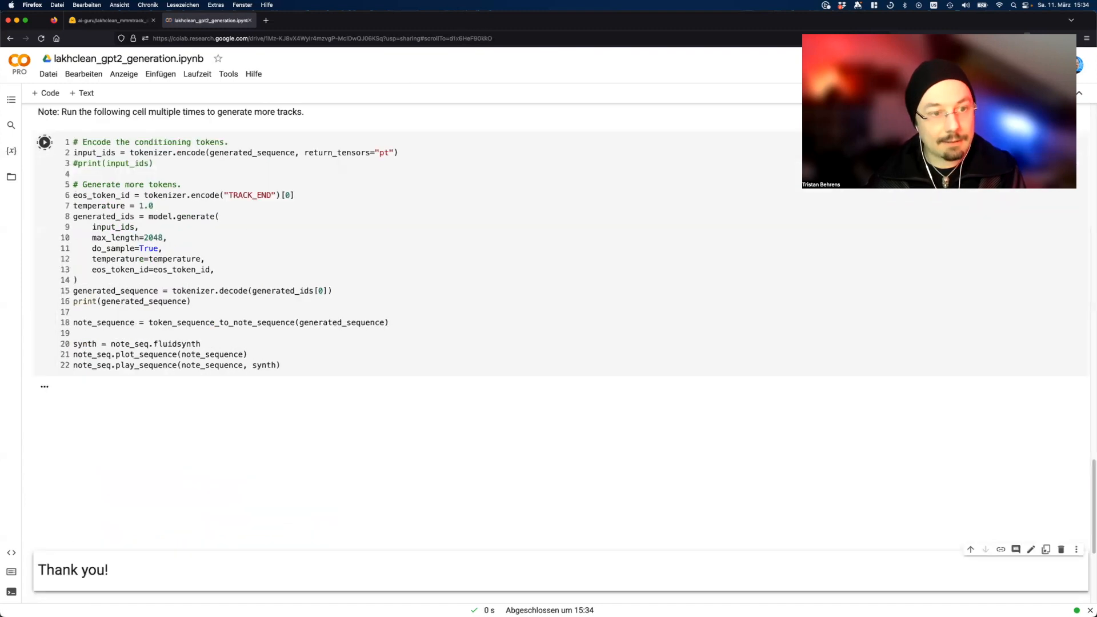
click(44, 142)
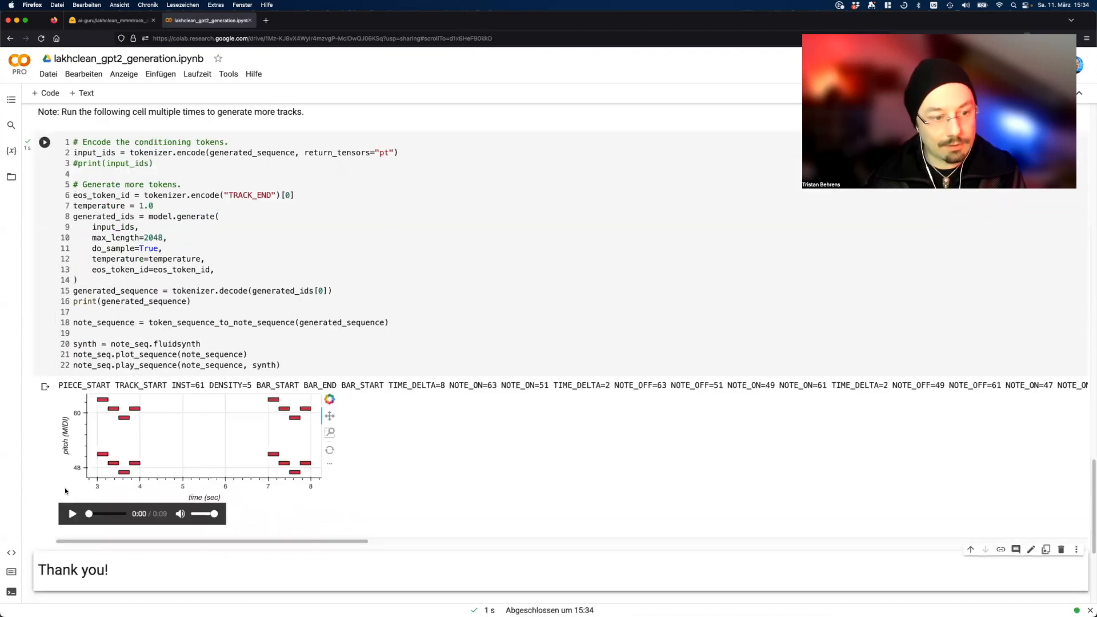
click(72, 513)
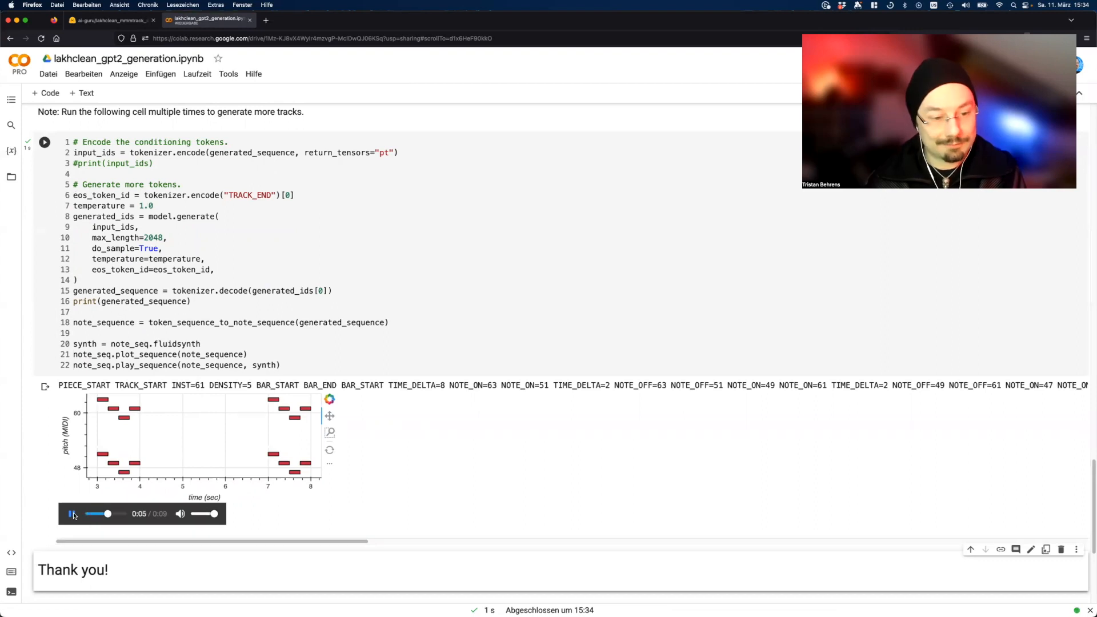
click(71, 514)
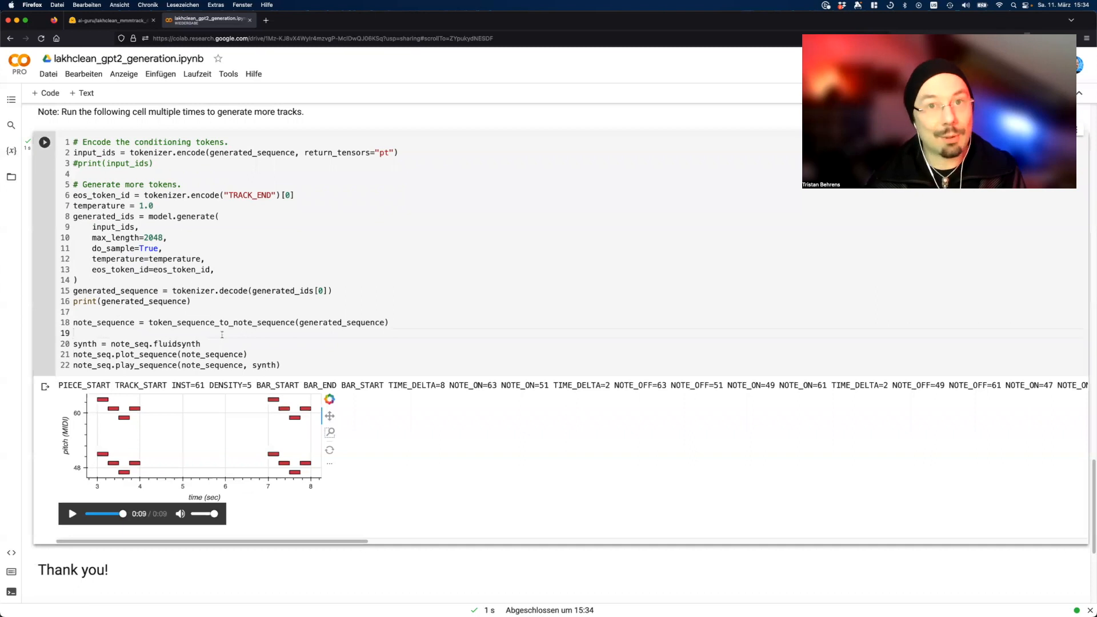
click(44, 143)
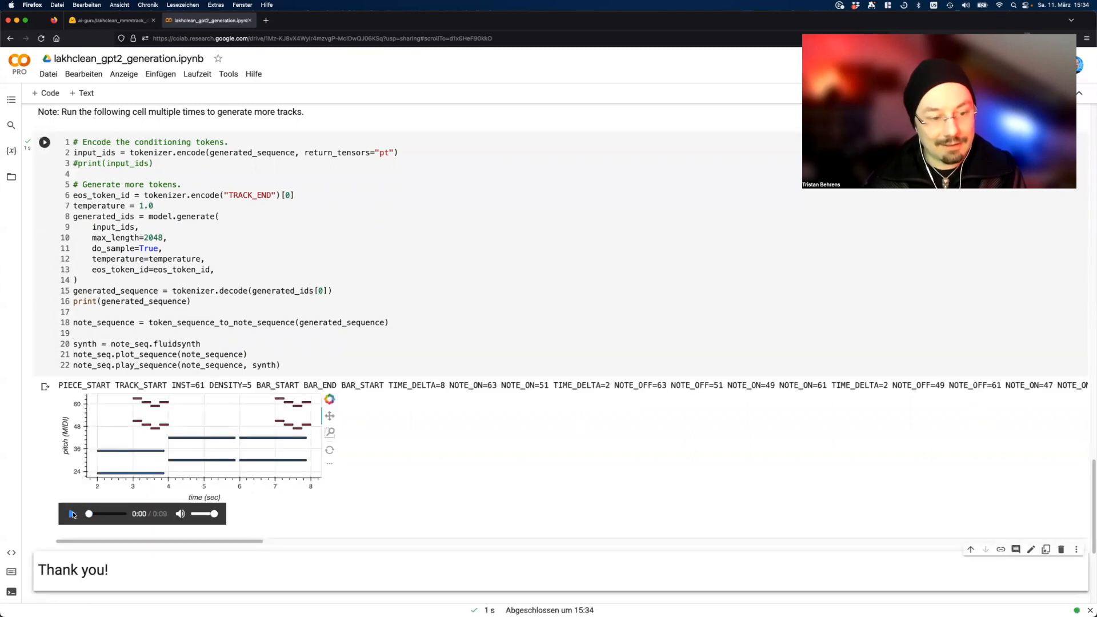
click(73, 514)
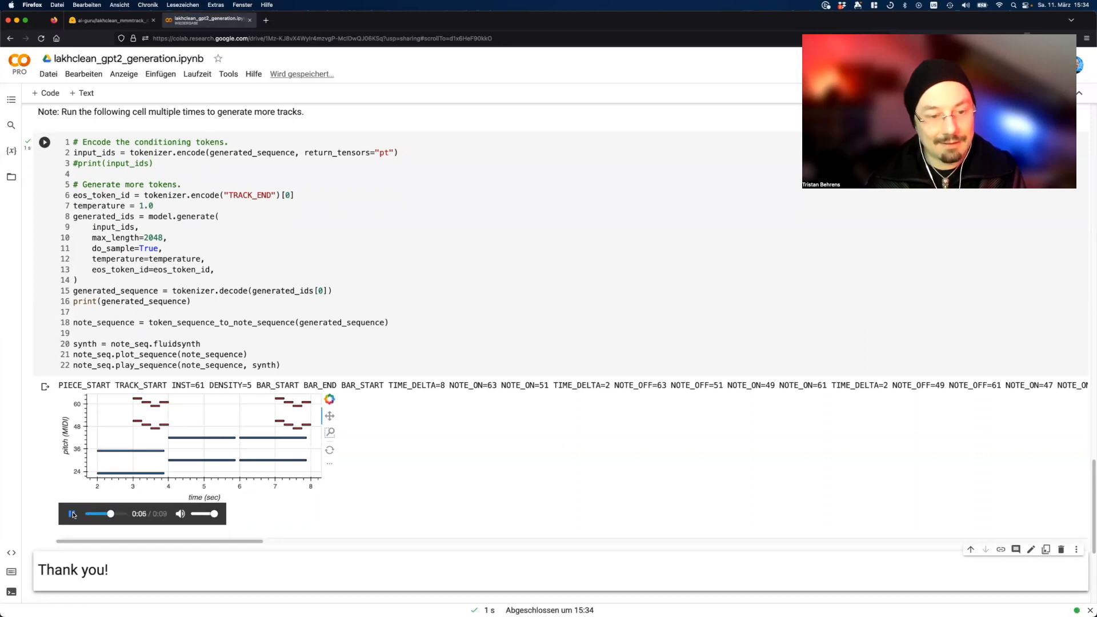
click(72, 514)
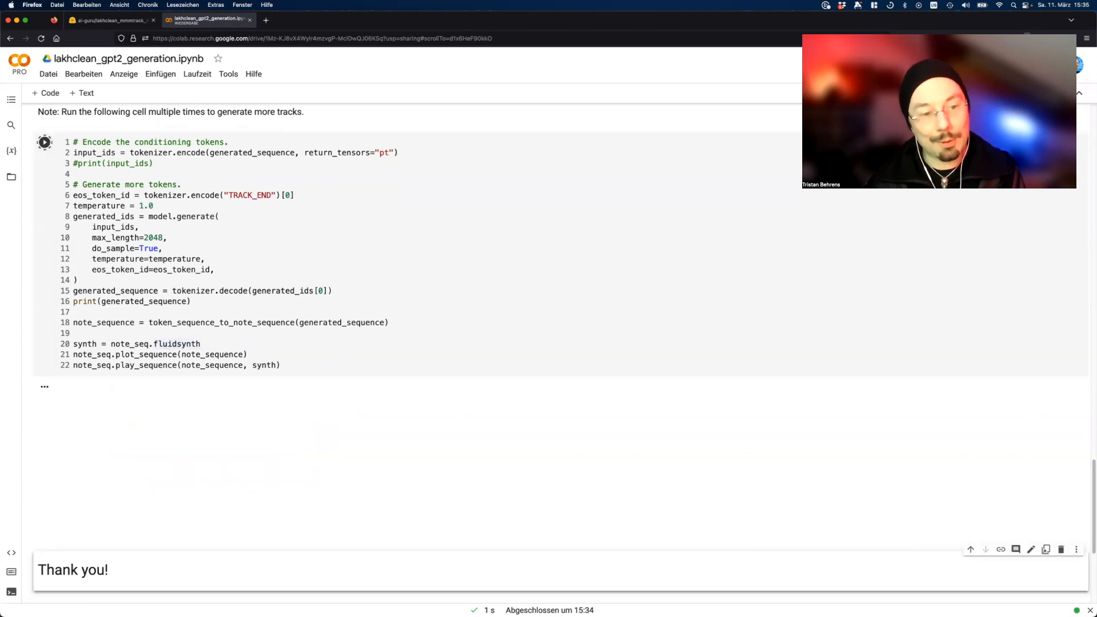
- Generate a denser mid-range third track and play the updated piece's audio
click(44, 143)
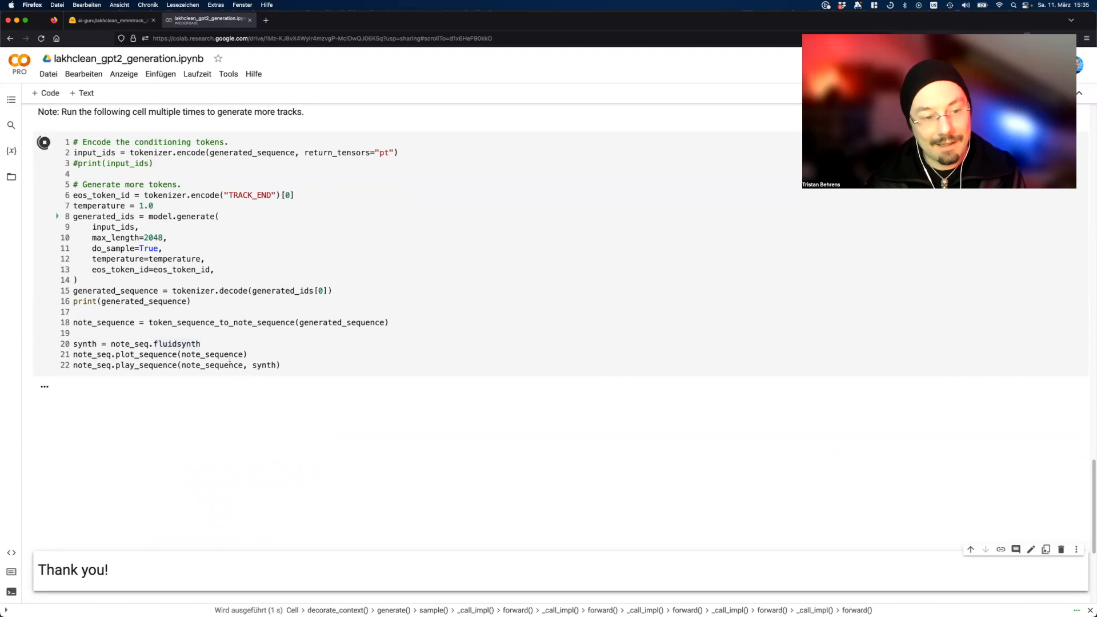
click(44, 142)
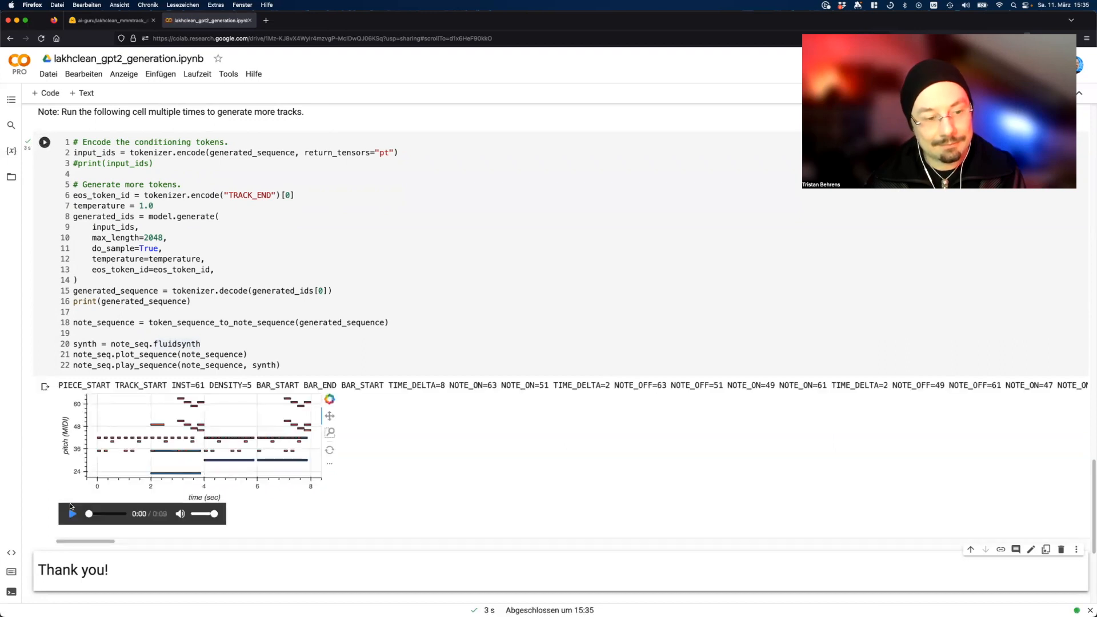
click(72, 514)
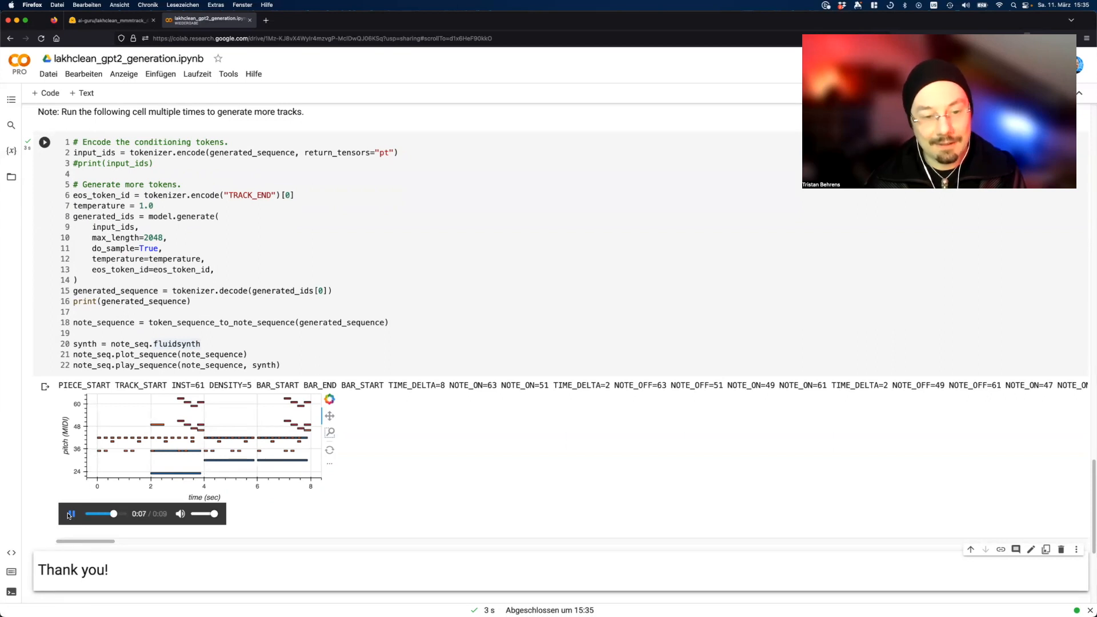
click(71, 514)
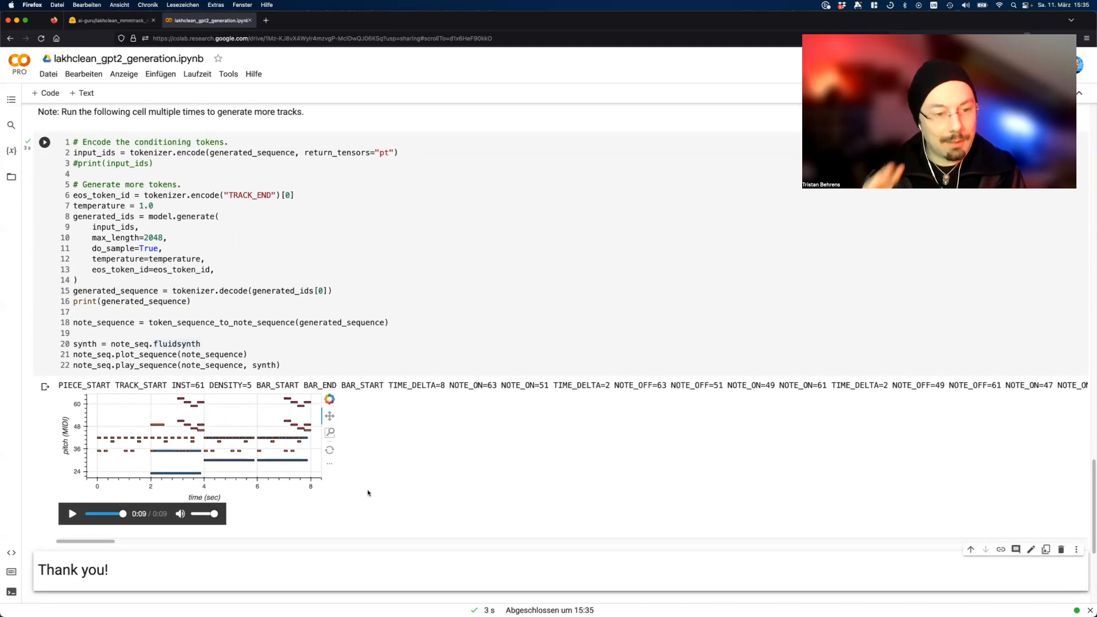
scroll(up, 3)
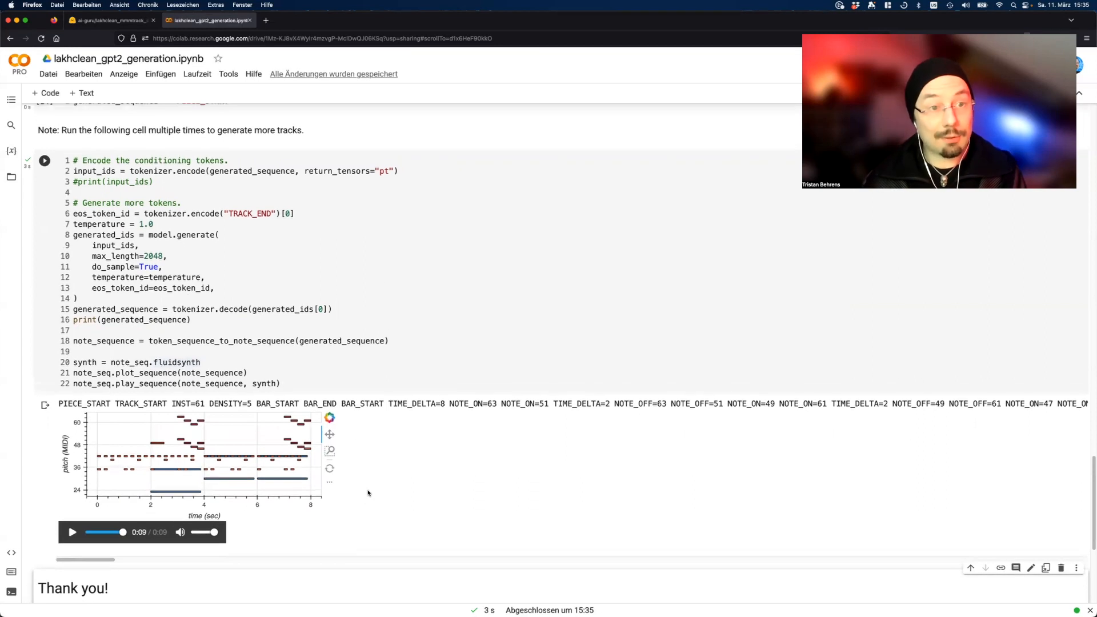
scroll(up, 3)
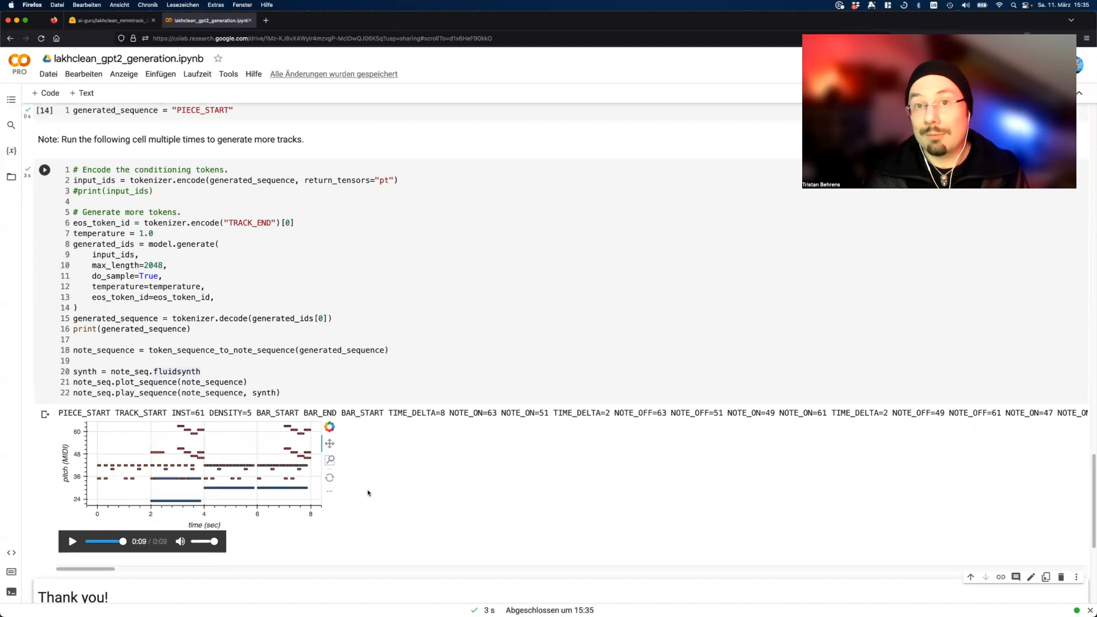
scroll(down, 3)
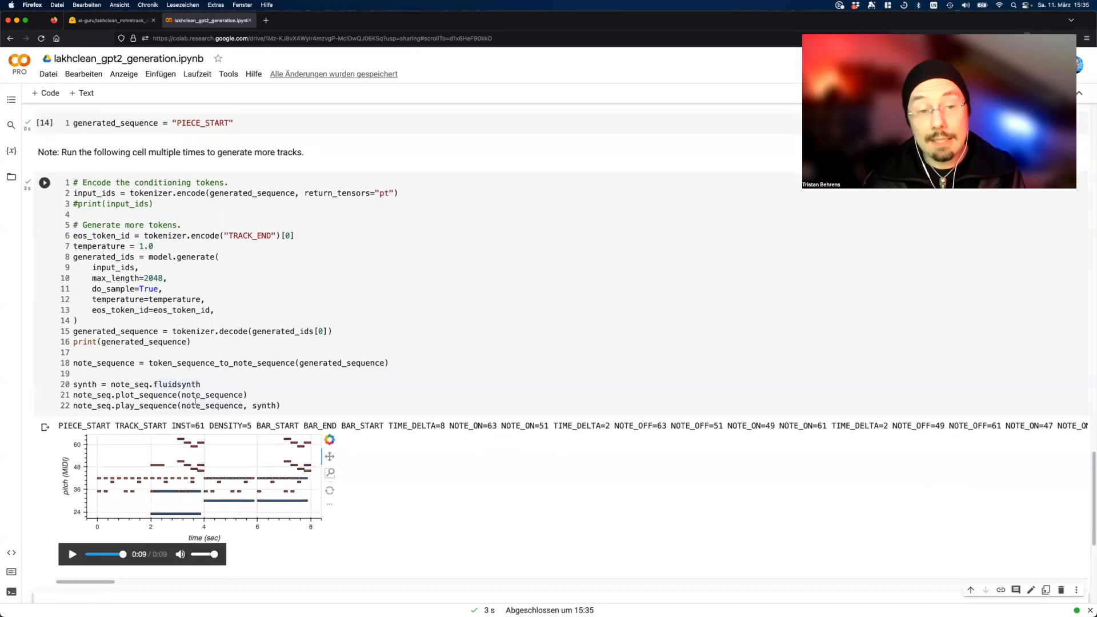
scroll(down, 3)
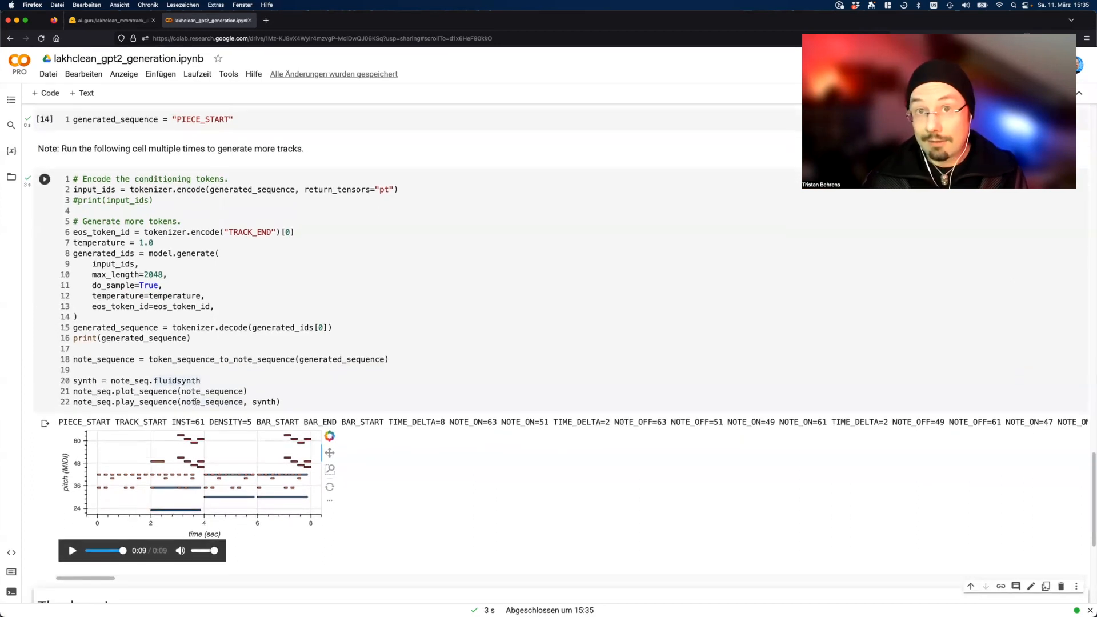